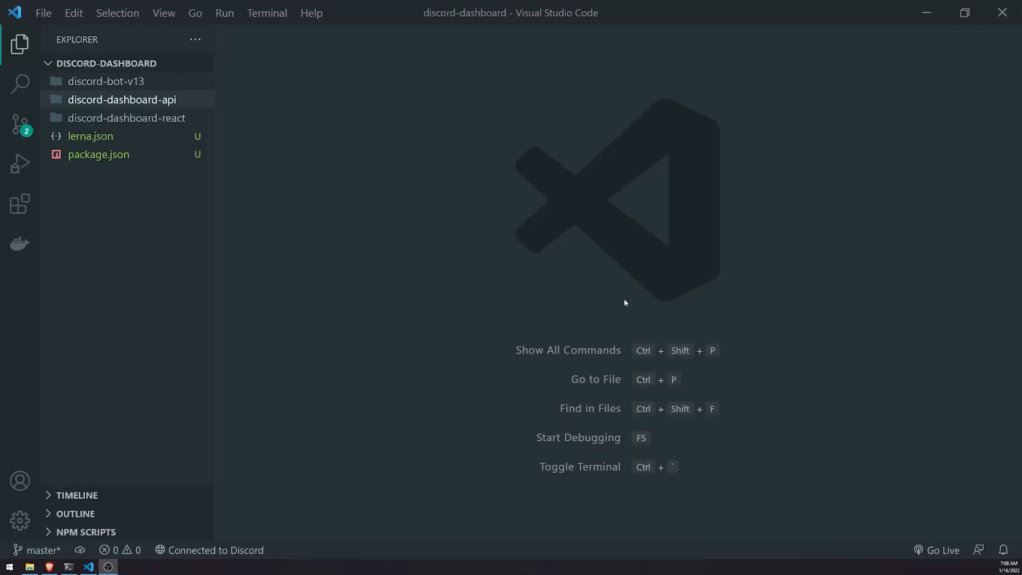
mouse_move(618, 300)
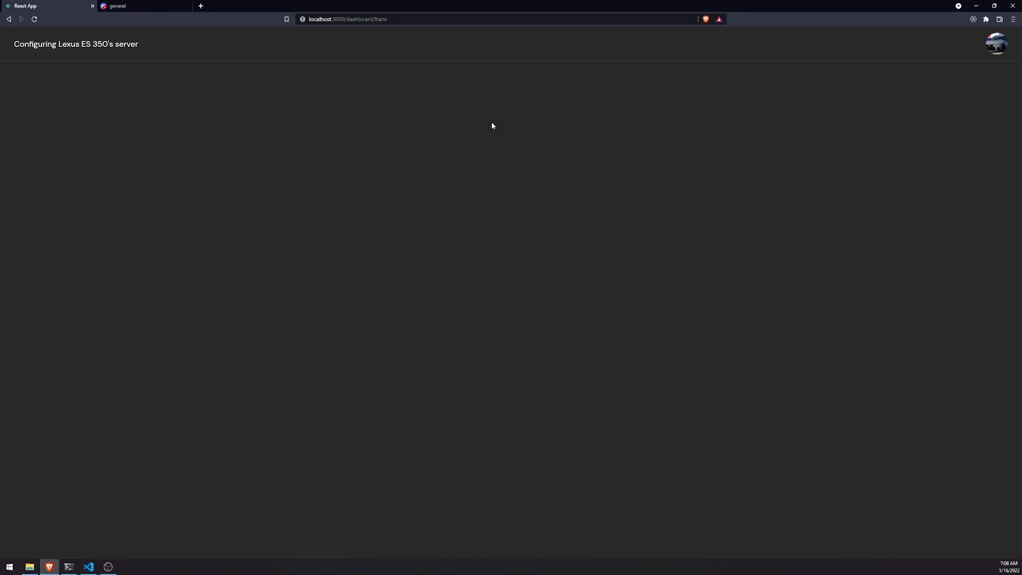
Check Discord, then select Lexus ES 350's server so its bans page loads four cards
click(137, 7)
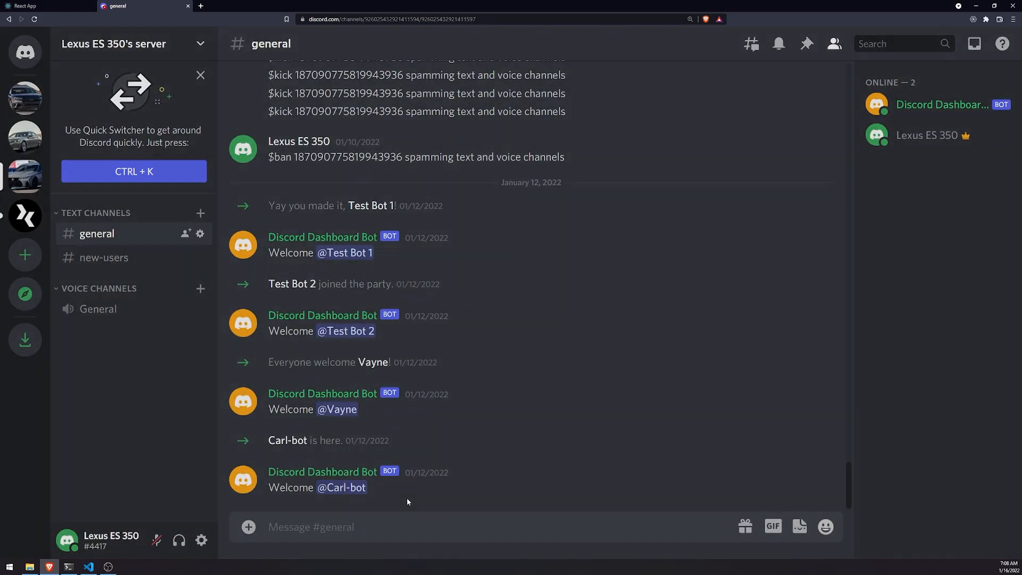
click(27, 5)
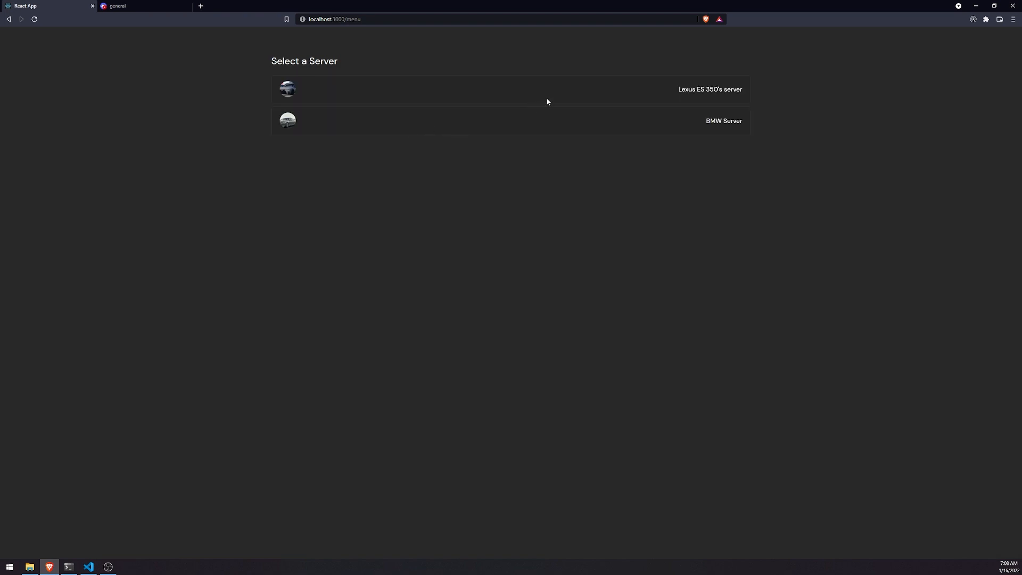
click(710, 89)
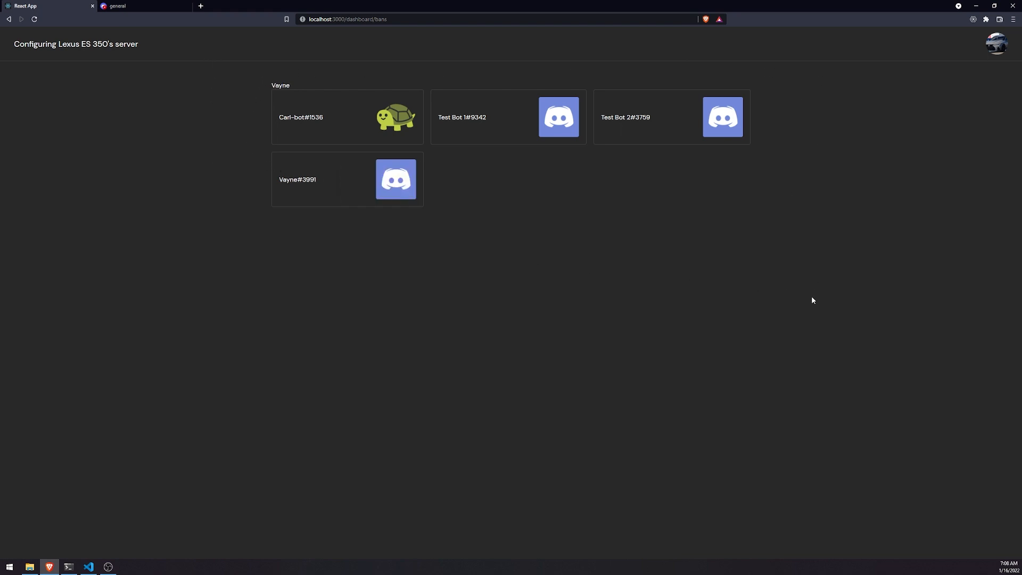
mouse_move(340, 174)
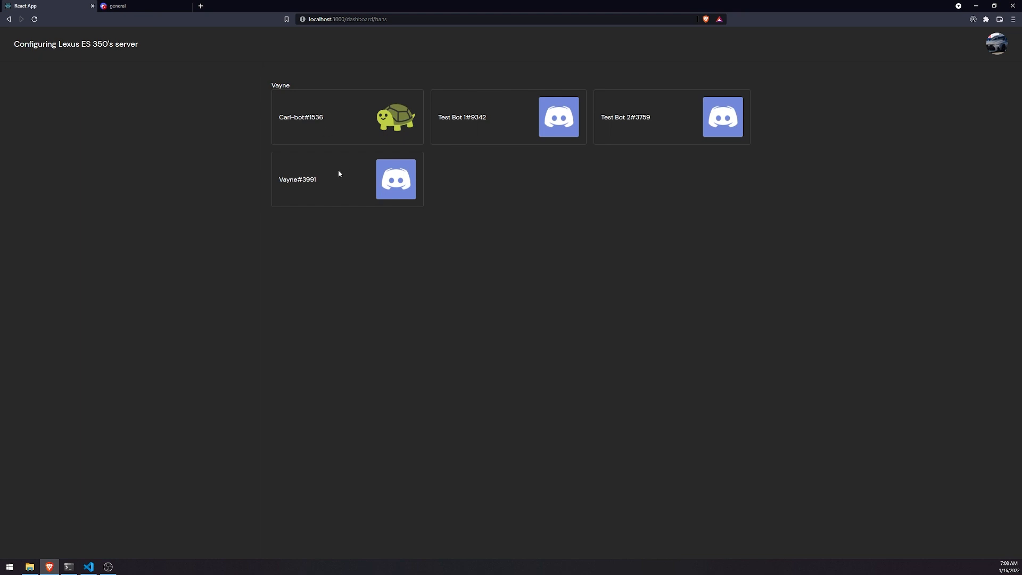
Revoke Test Bot 2's ban in Discord Server Settings and compare with the dashboard bans page
click(126, 5)
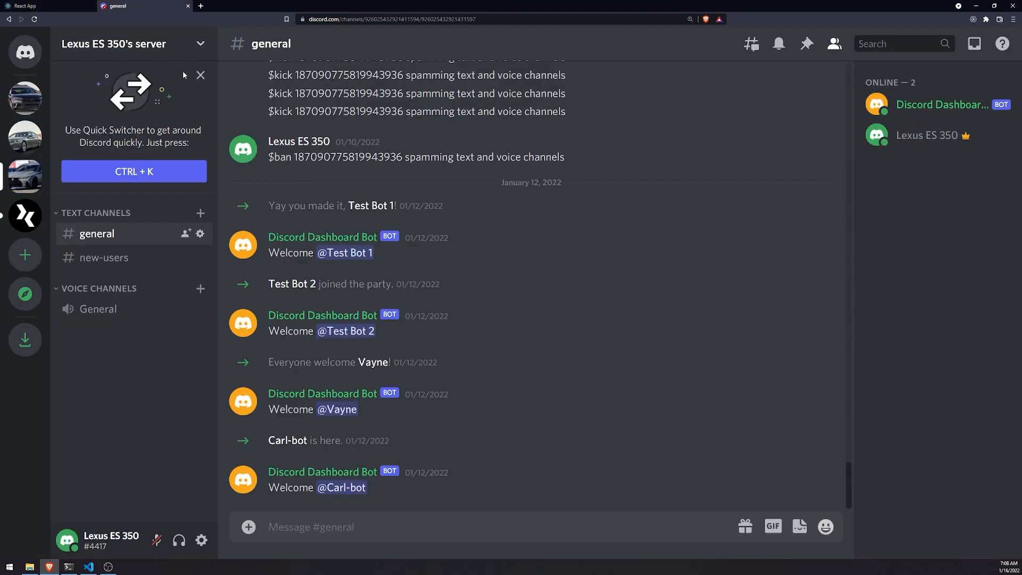
click(132, 44)
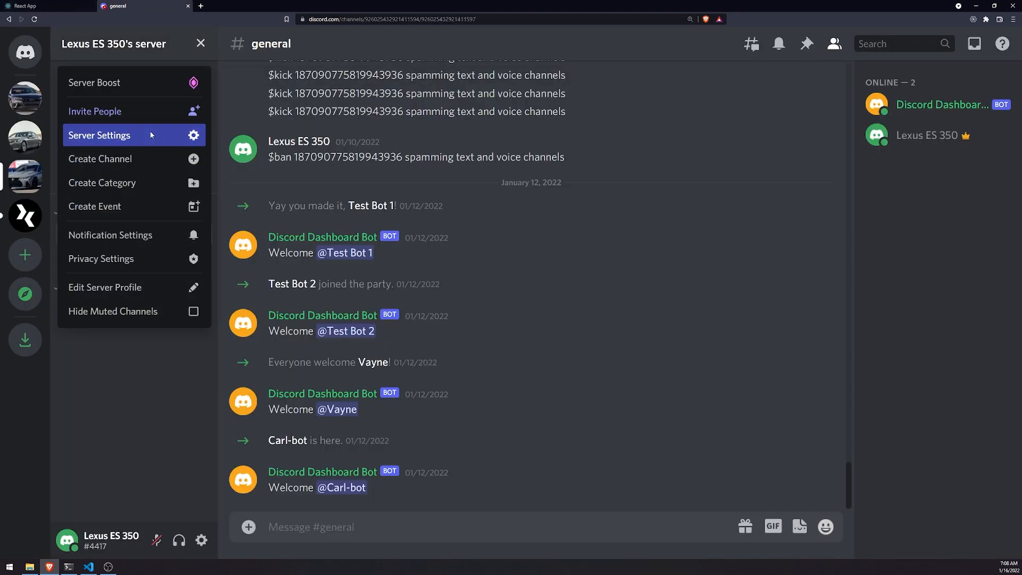
click(99, 135)
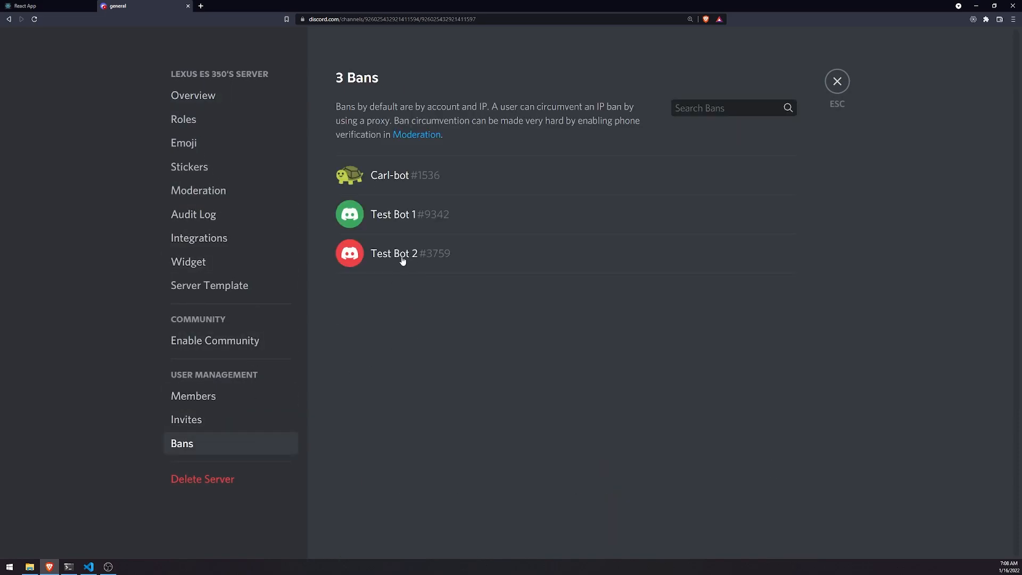
click(30, 5)
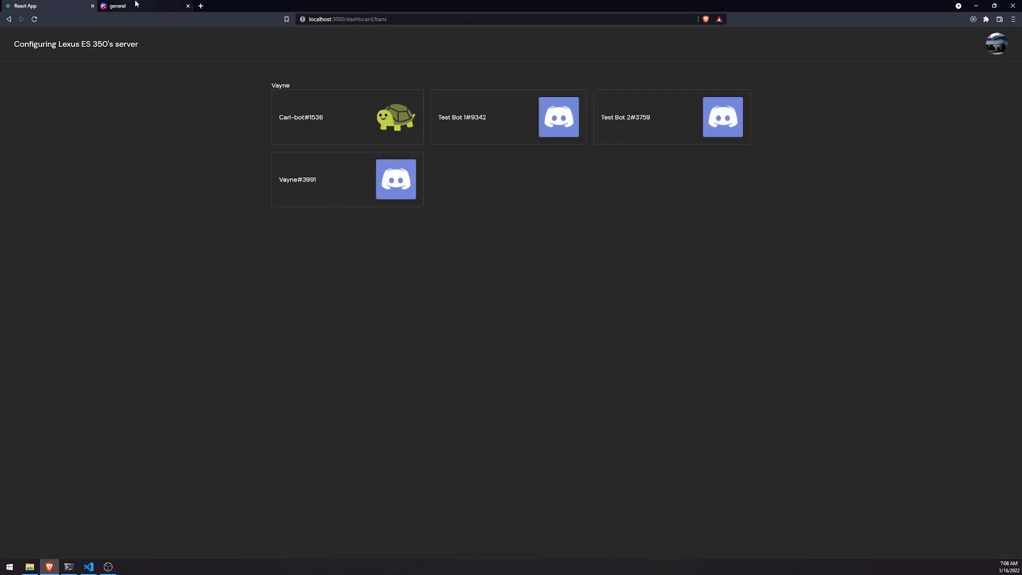
mouse_move(676, 119)
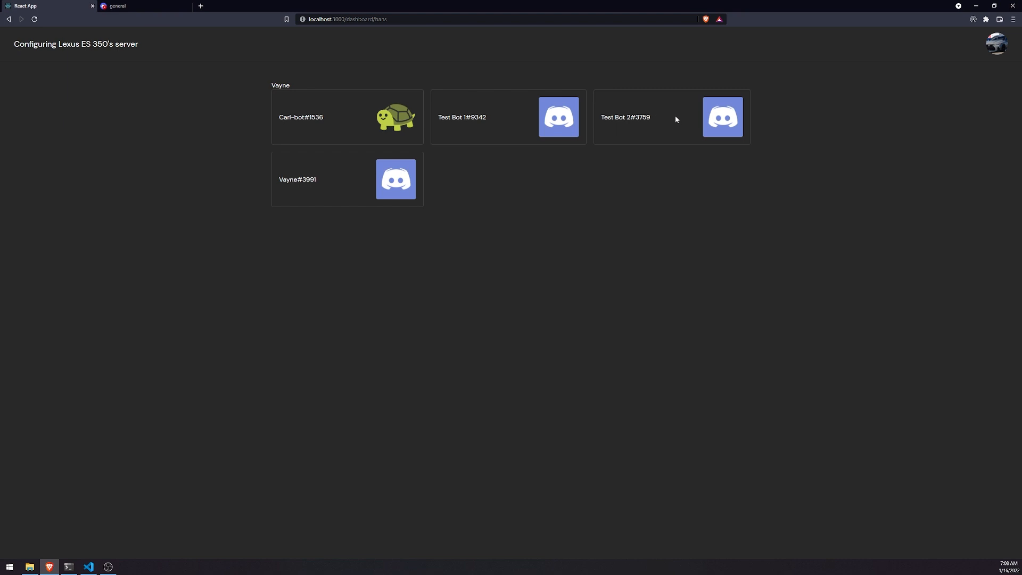
click(130, 6)
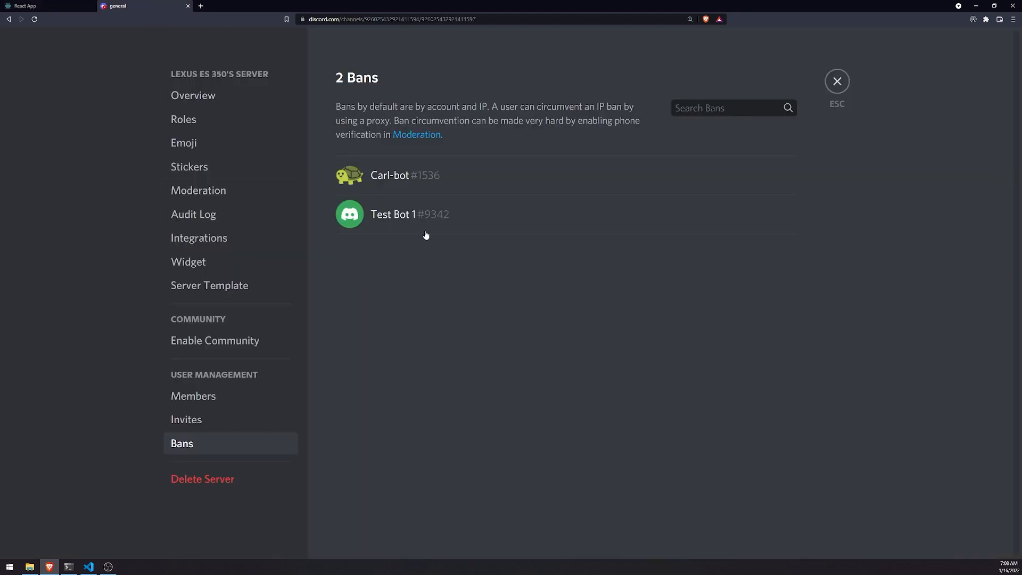
click(27, 5)
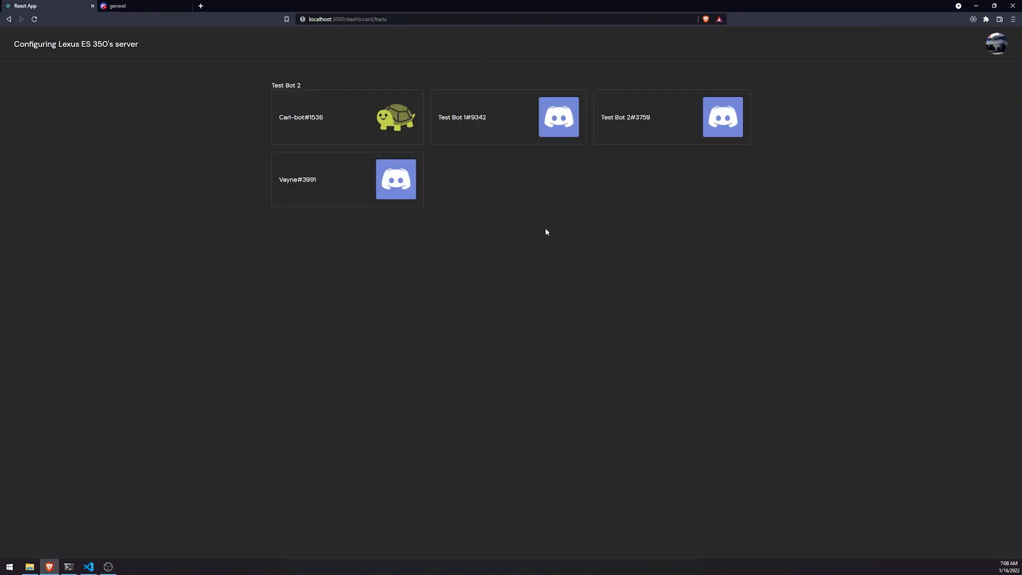
mouse_move(528, 140)
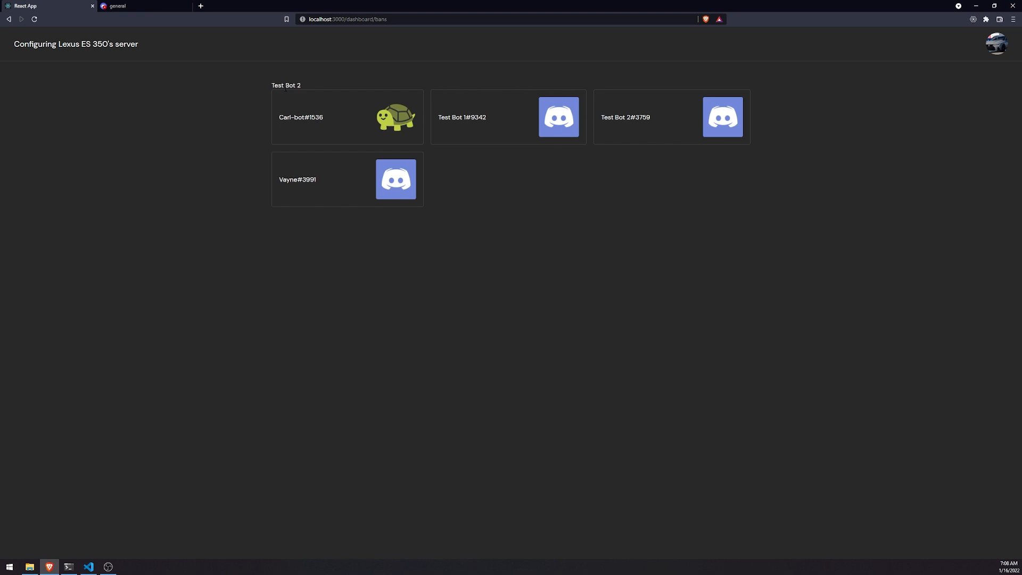
mouse_move(802, 245)
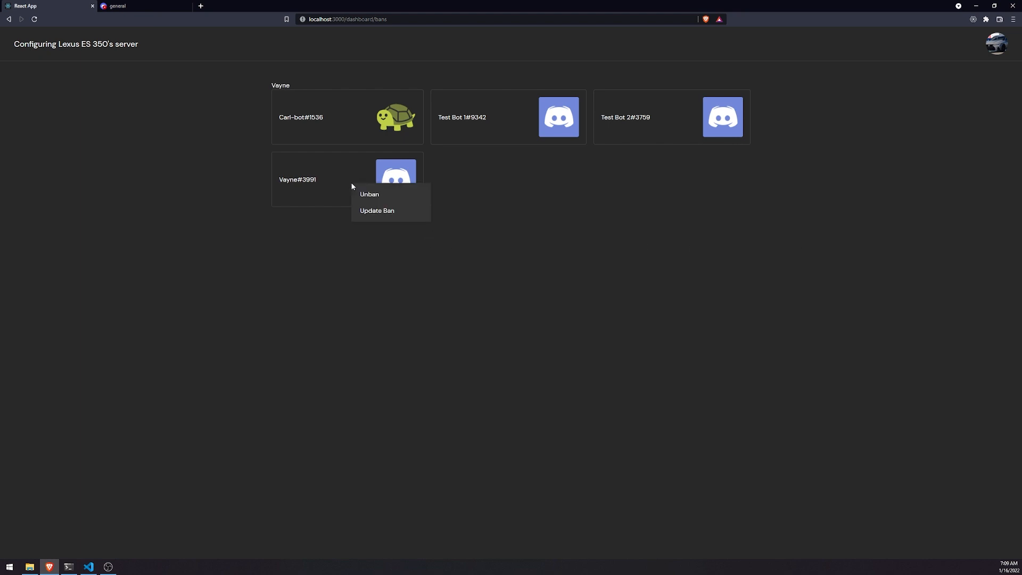
Revoke Vayne's ban from the dashboard bans page card
click(363, 195)
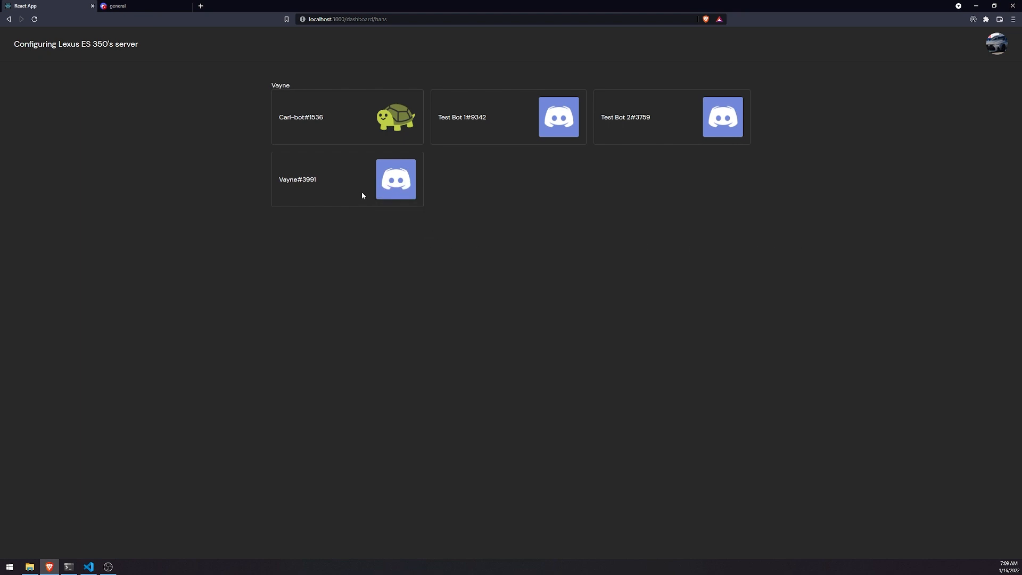
mouse_move(606, 207)
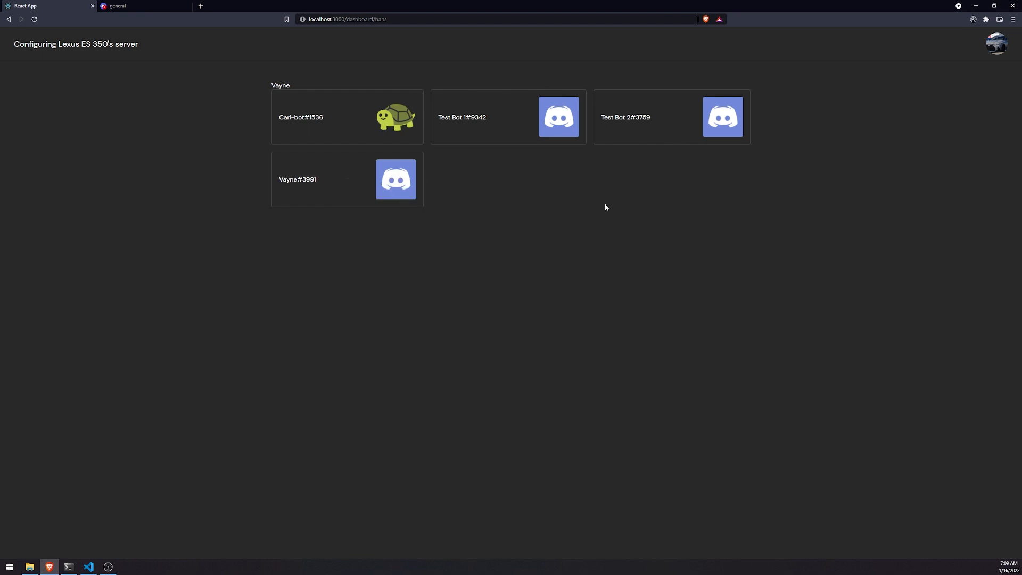
mouse_move(612, 209)
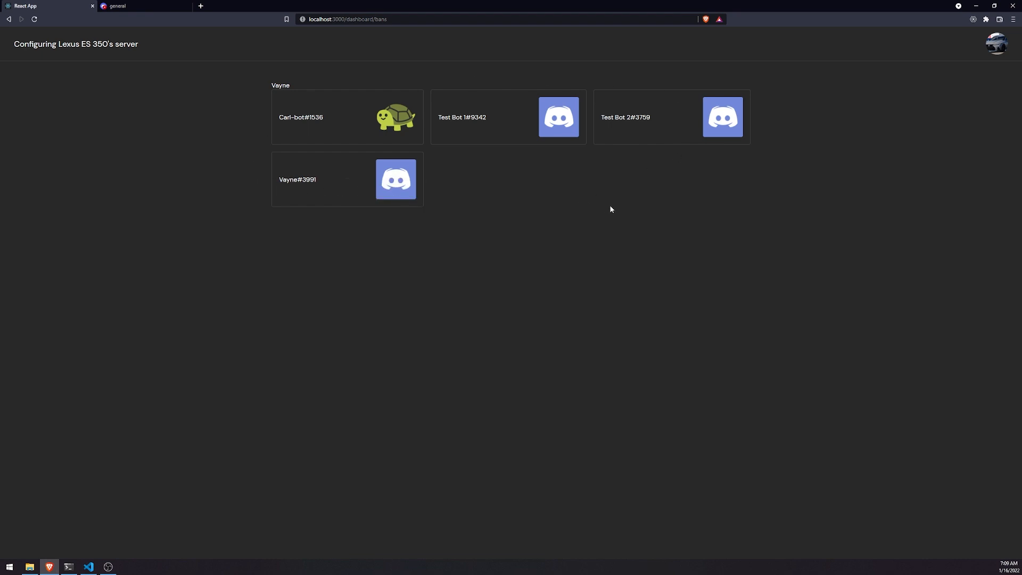
mouse_move(607, 241)
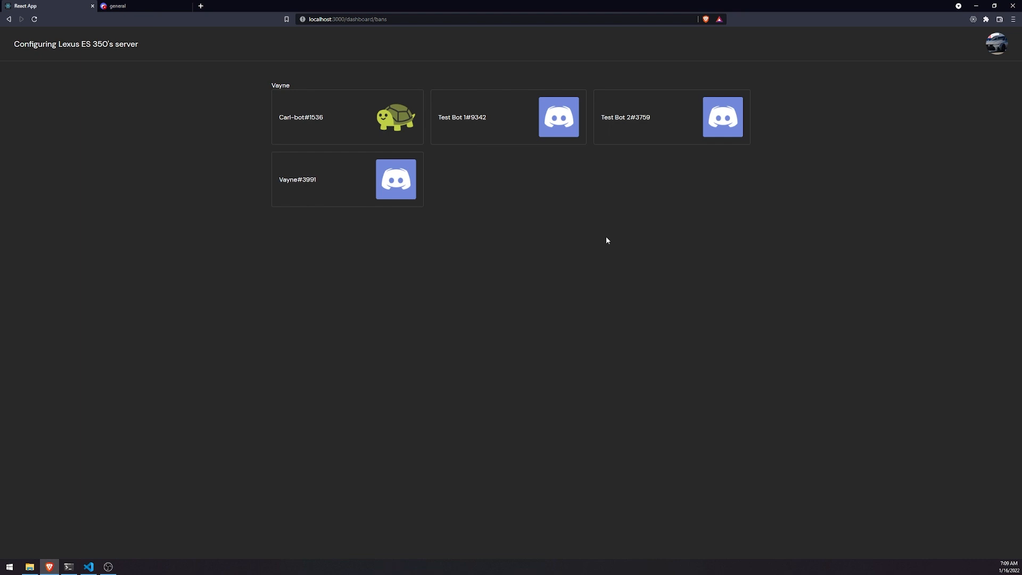
mouse_move(597, 228)
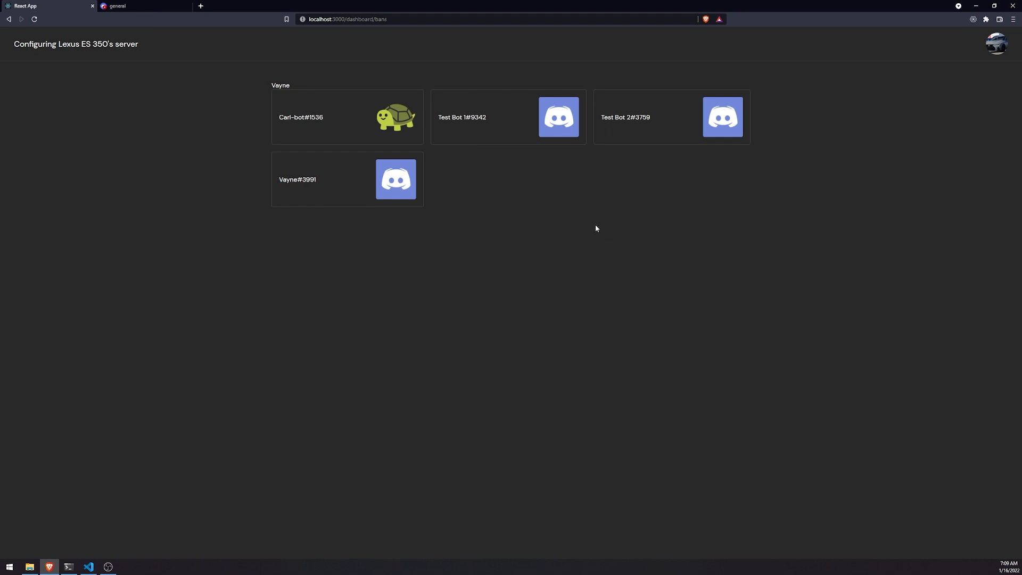
mouse_move(600, 225)
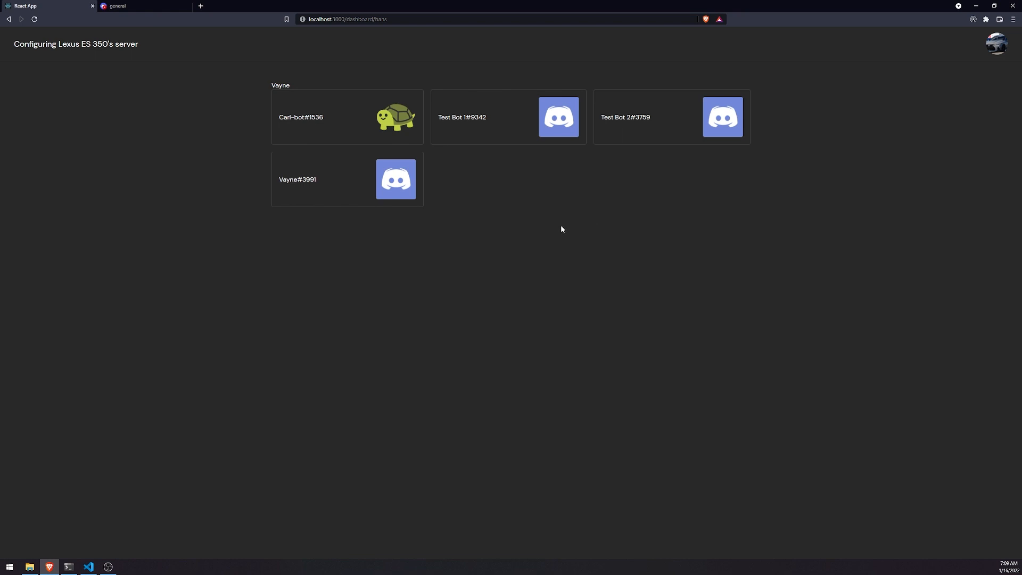
mouse_move(526, 78)
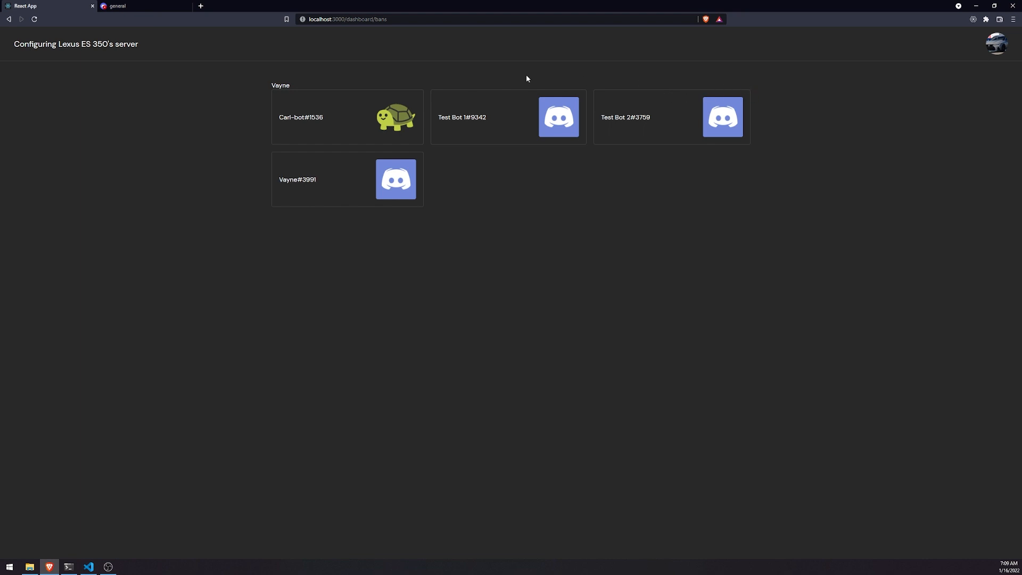
mouse_move(274, 67)
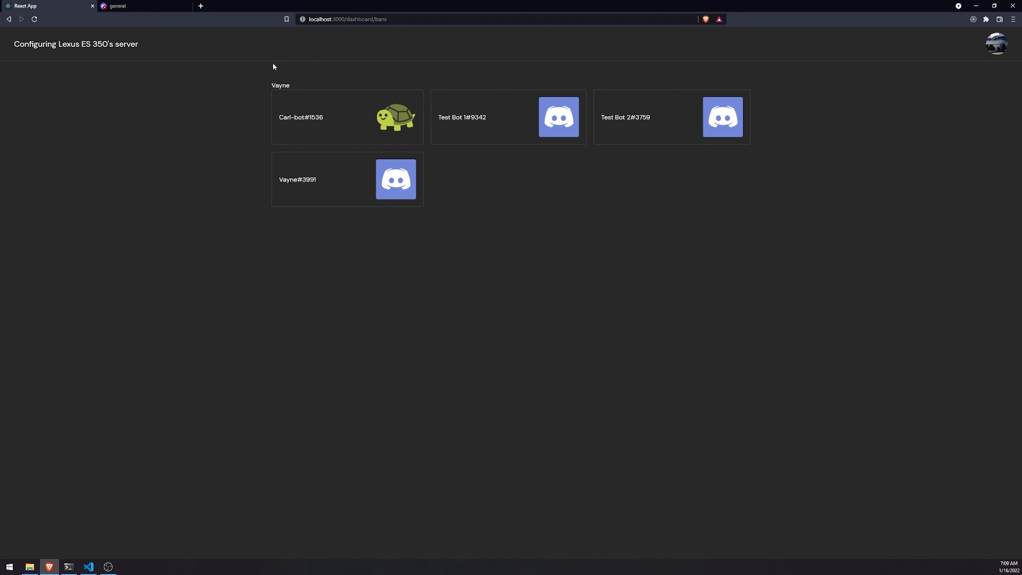
mouse_move(123, 66)
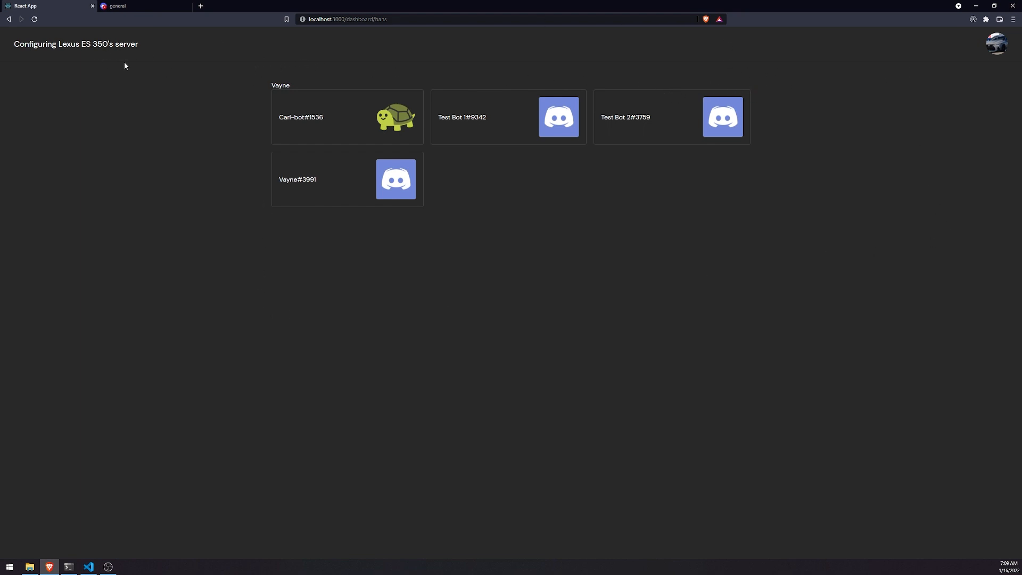
mouse_move(281, 79)
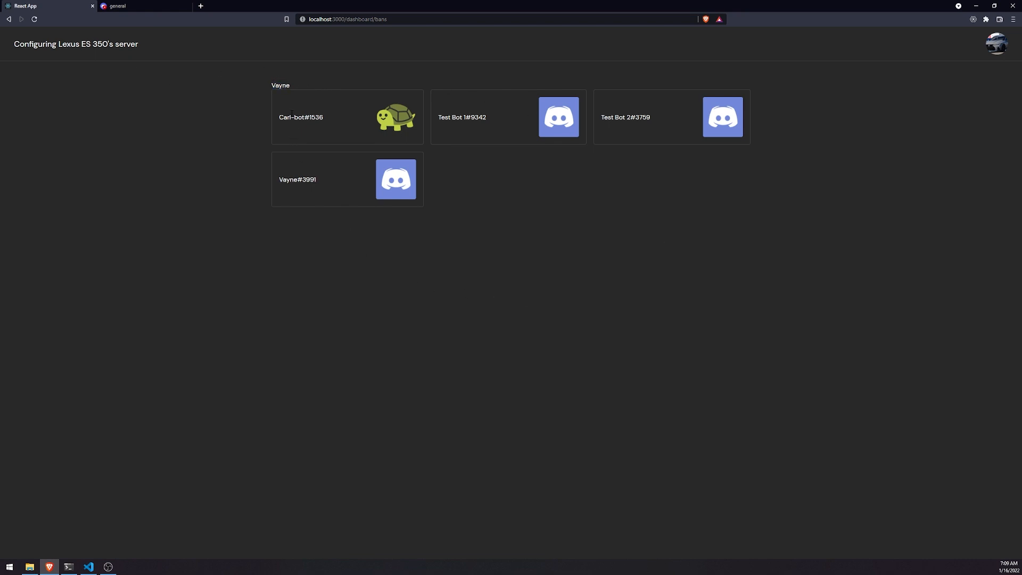
mouse_move(202, 70)
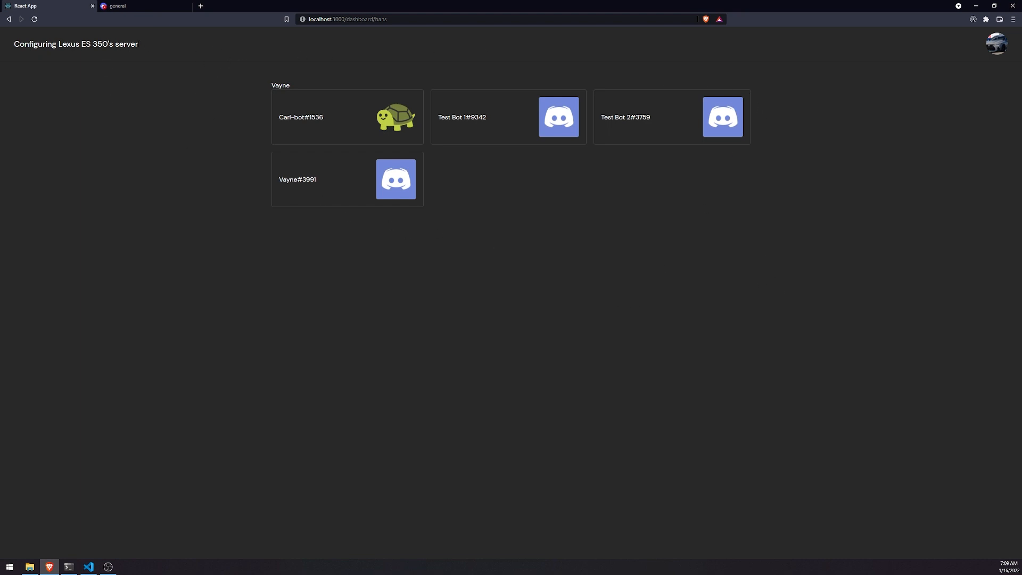
mouse_move(771, 257)
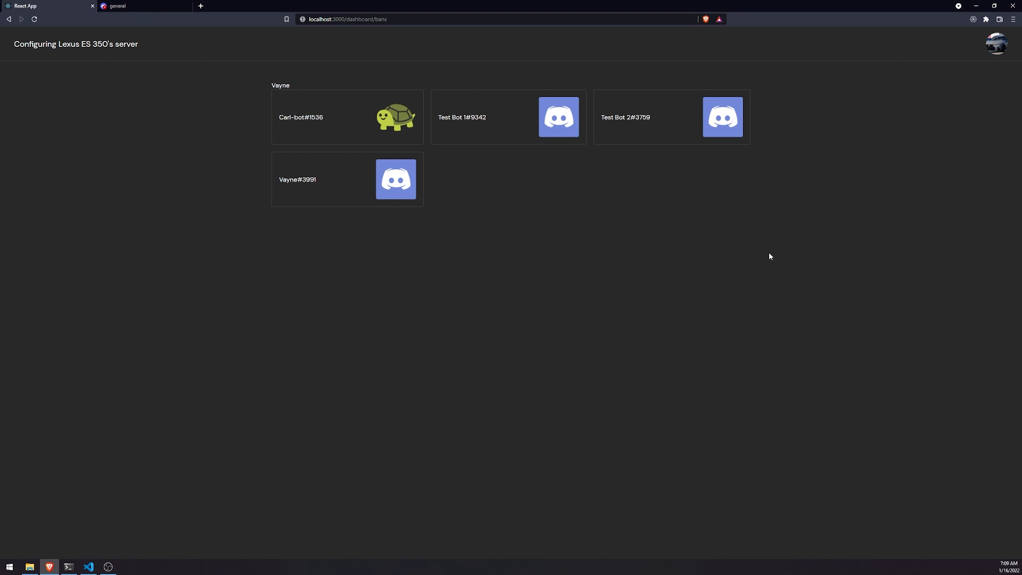
mouse_move(346, 166)
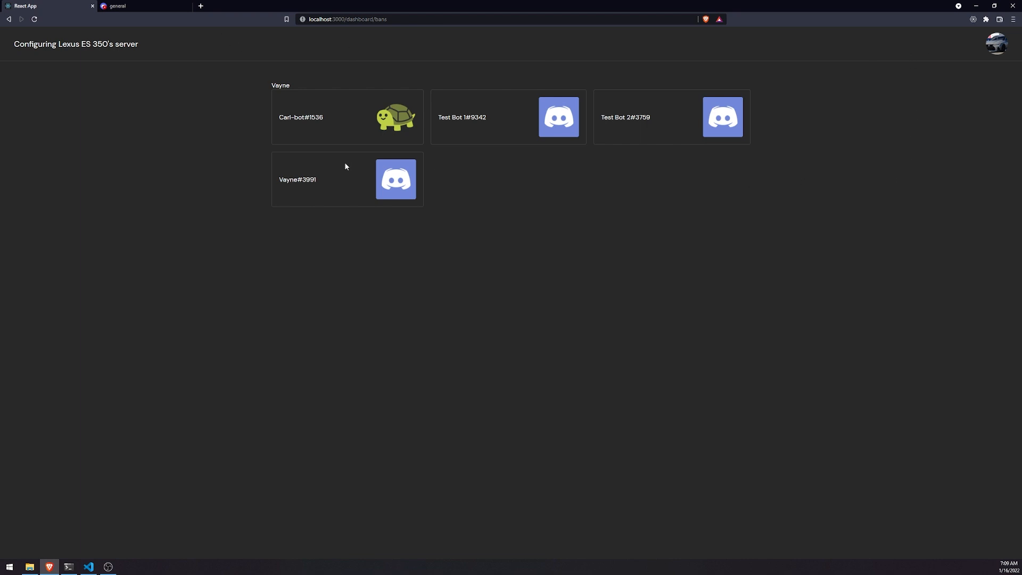
mouse_move(315, 159)
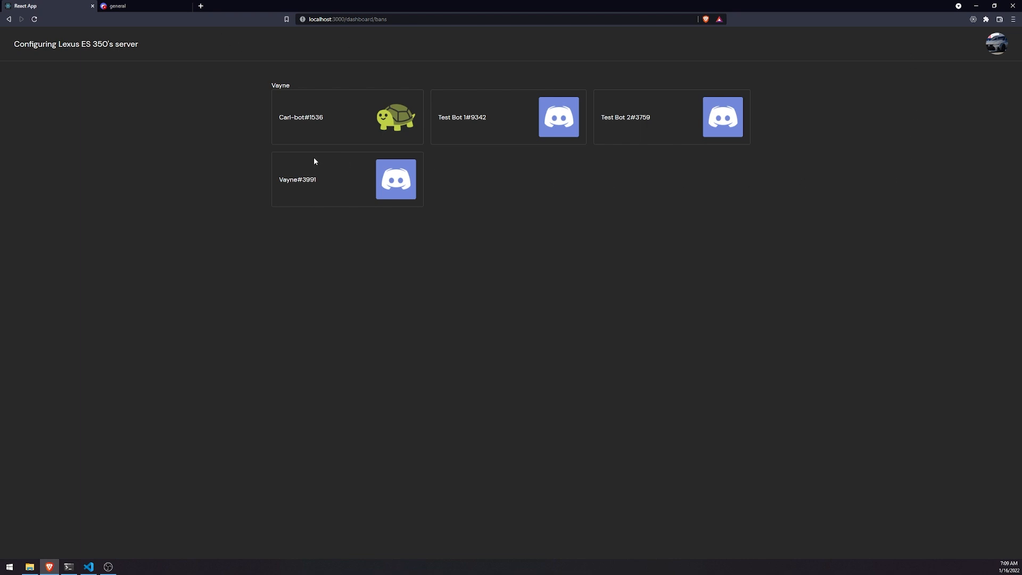
mouse_move(330, 162)
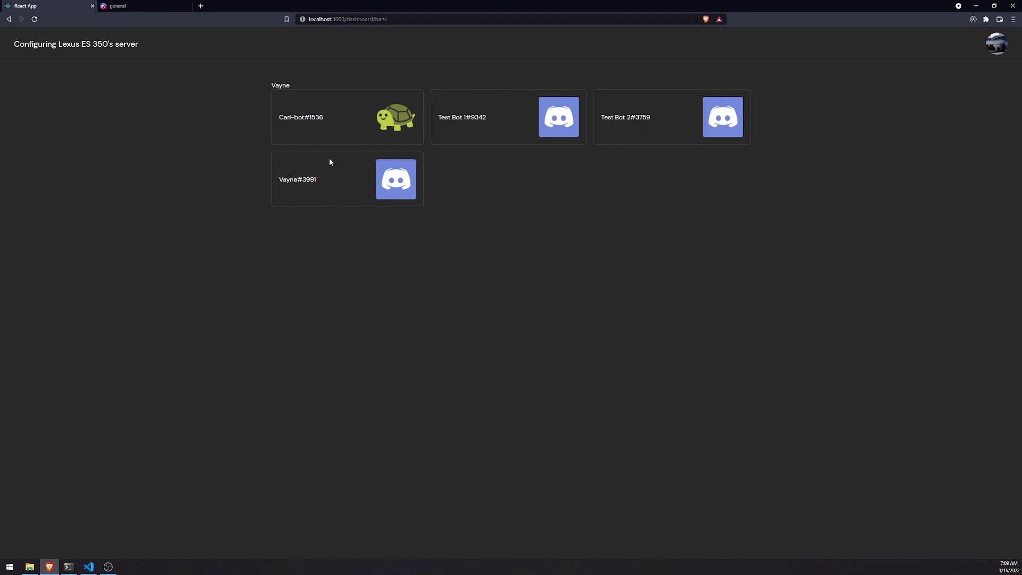
mouse_move(566, 328)
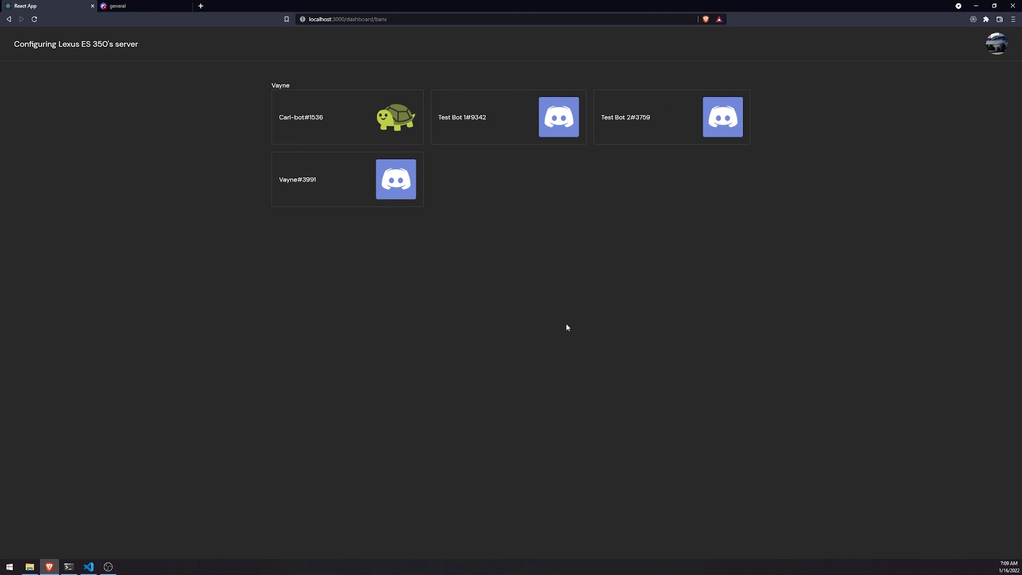
mouse_move(463, 309)
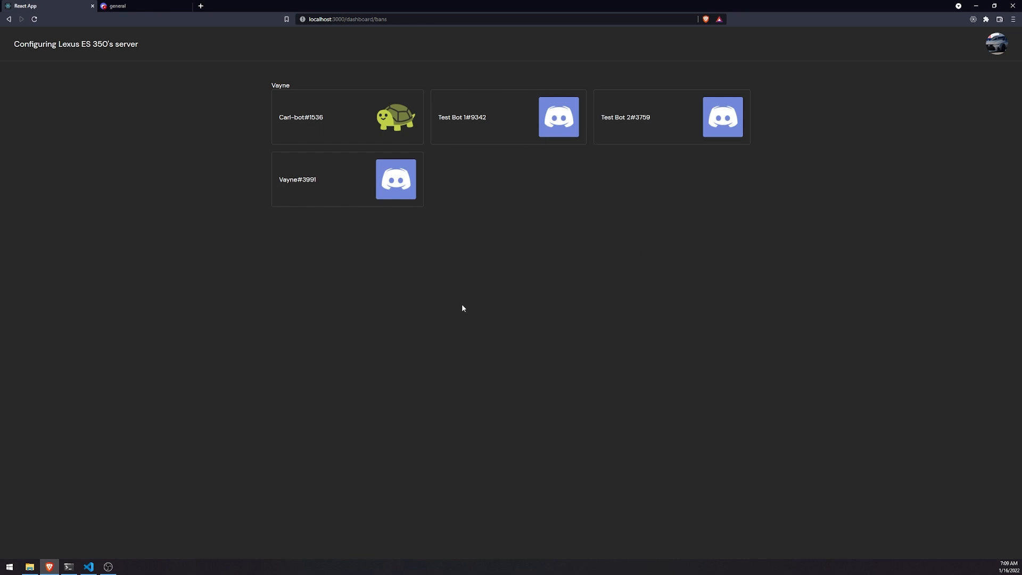
mouse_move(673, 192)
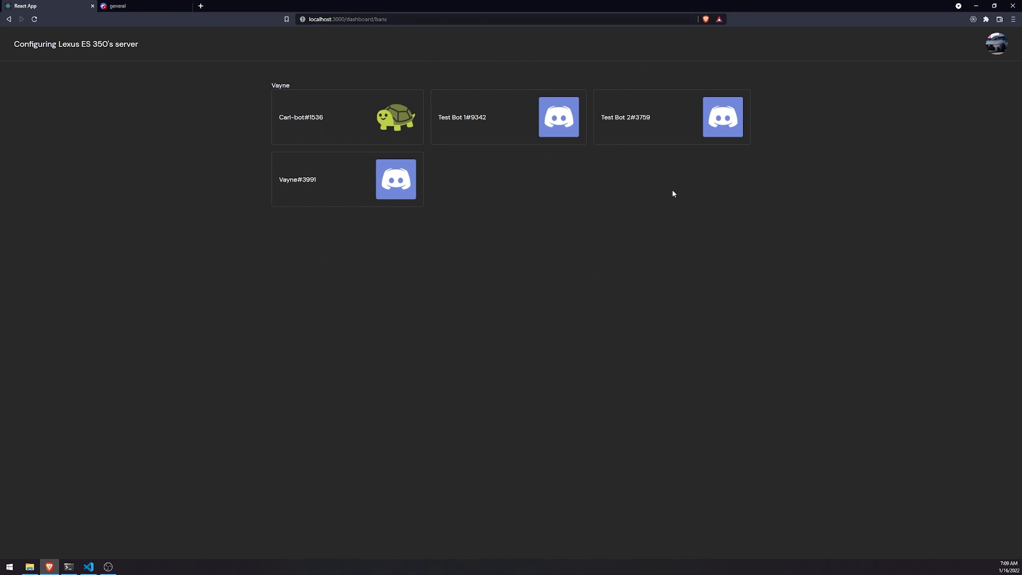
mouse_move(632, 185)
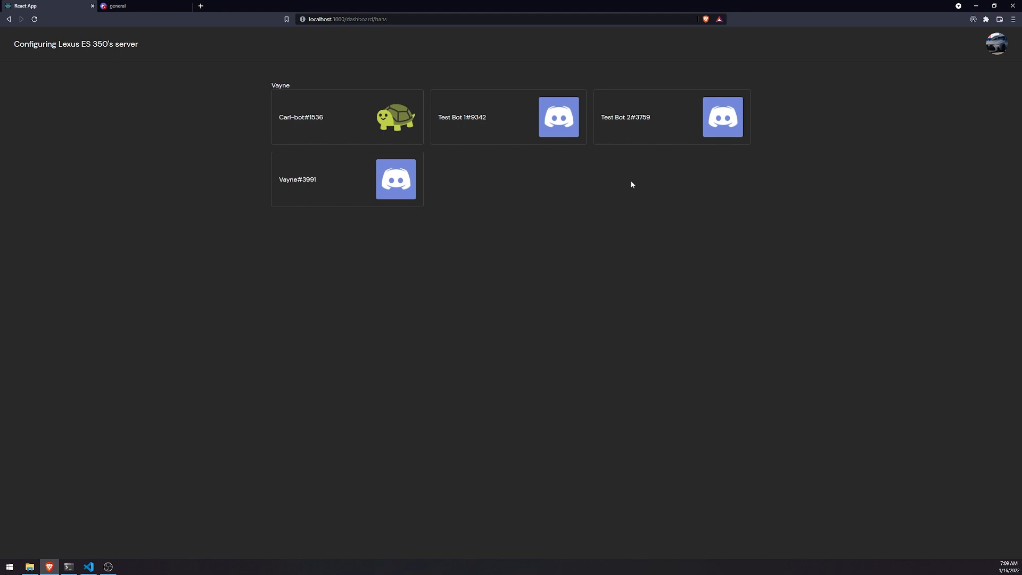
Open discord-dashboard-react/src/pages/GuildBansPage.tsx and scroll to its state hooks
click(90, 566)
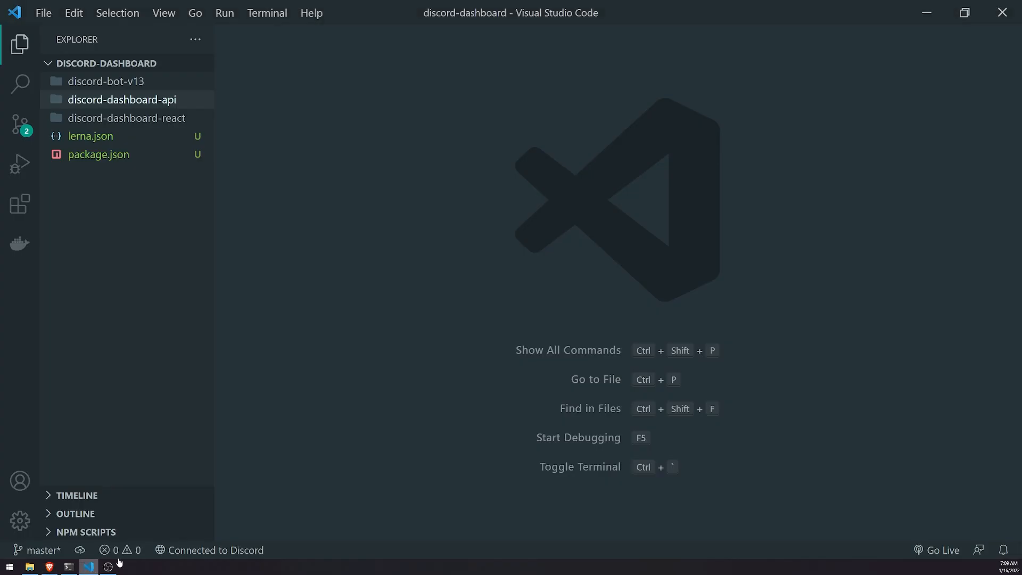
click(126, 118)
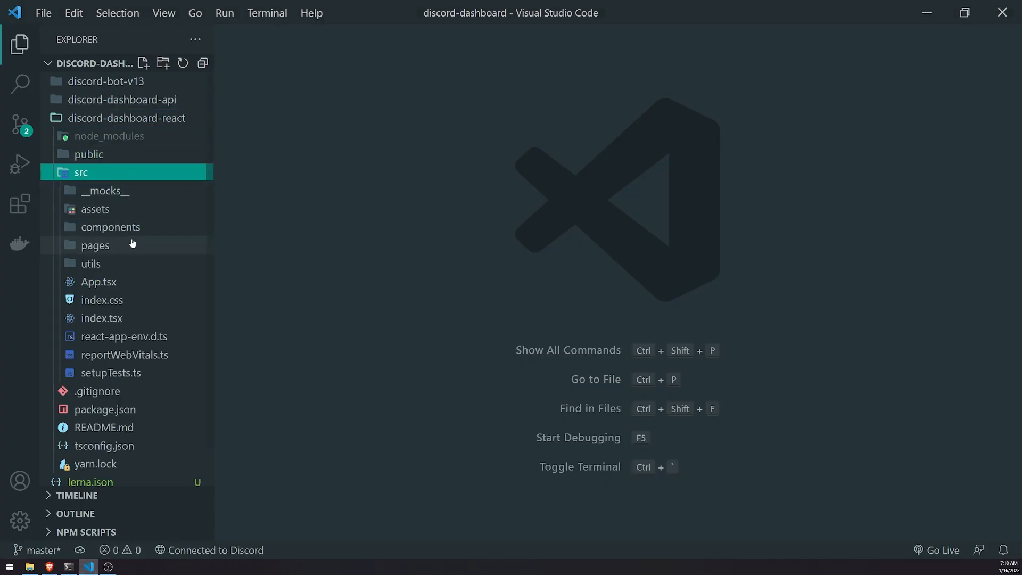
double_click(95, 245)
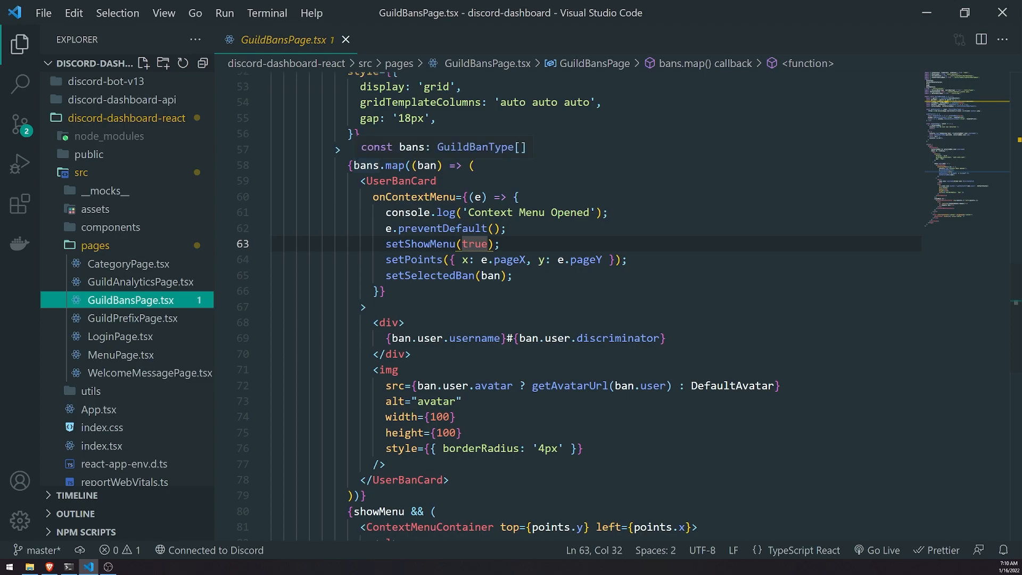
scroll(up, 3)
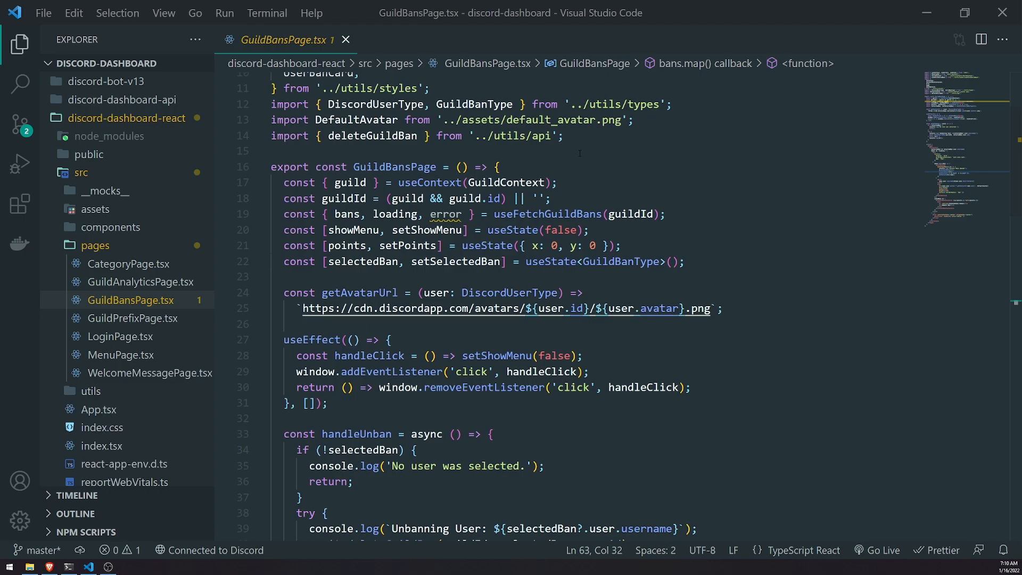
click(49, 566)
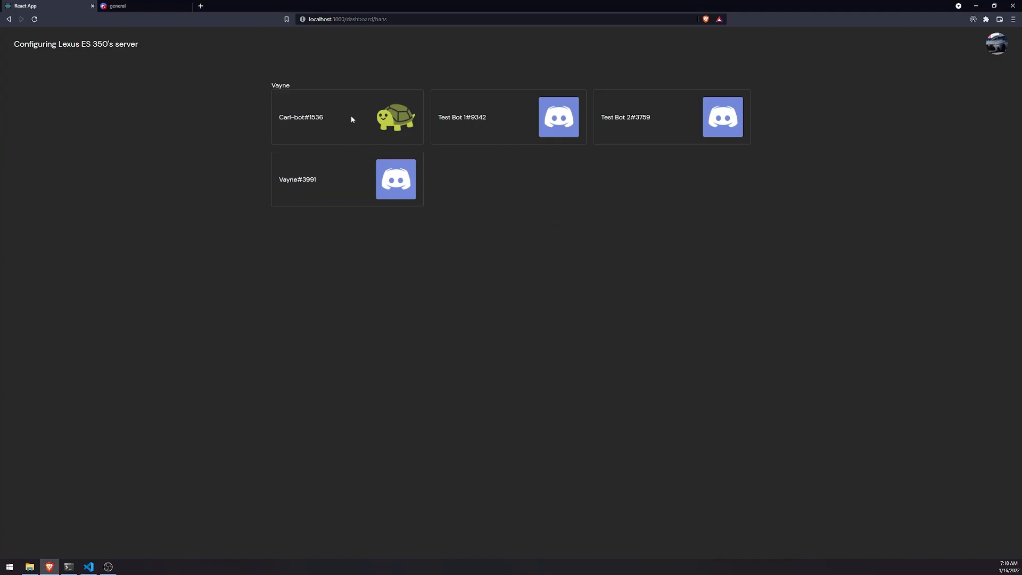
mouse_move(364, 134)
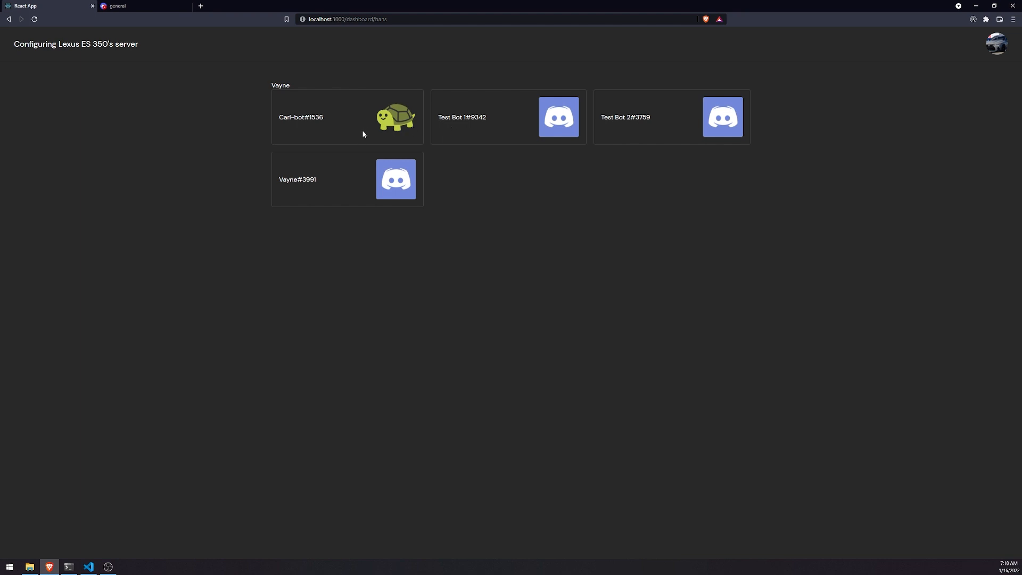
mouse_move(207, 60)
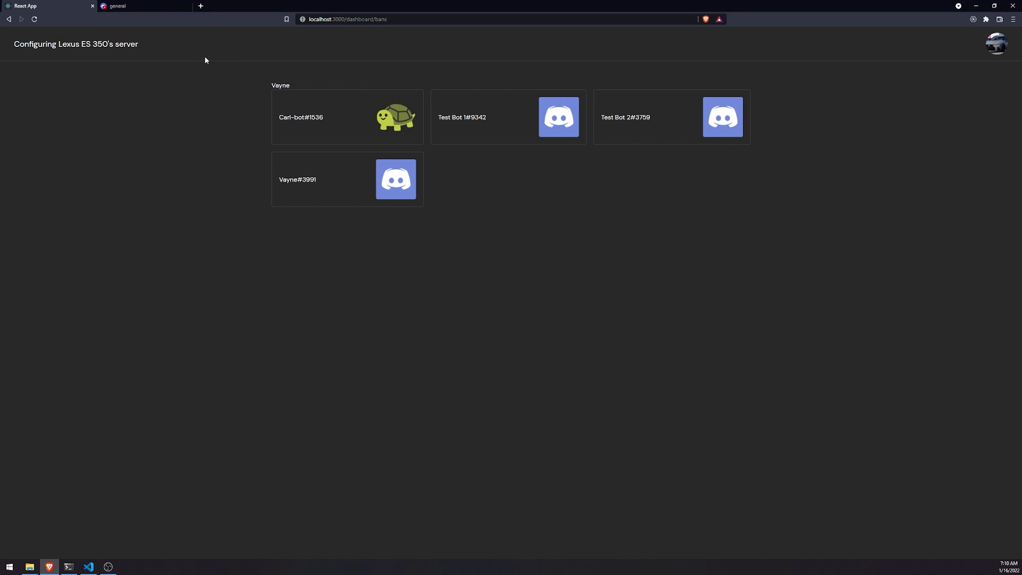
mouse_move(203, 50)
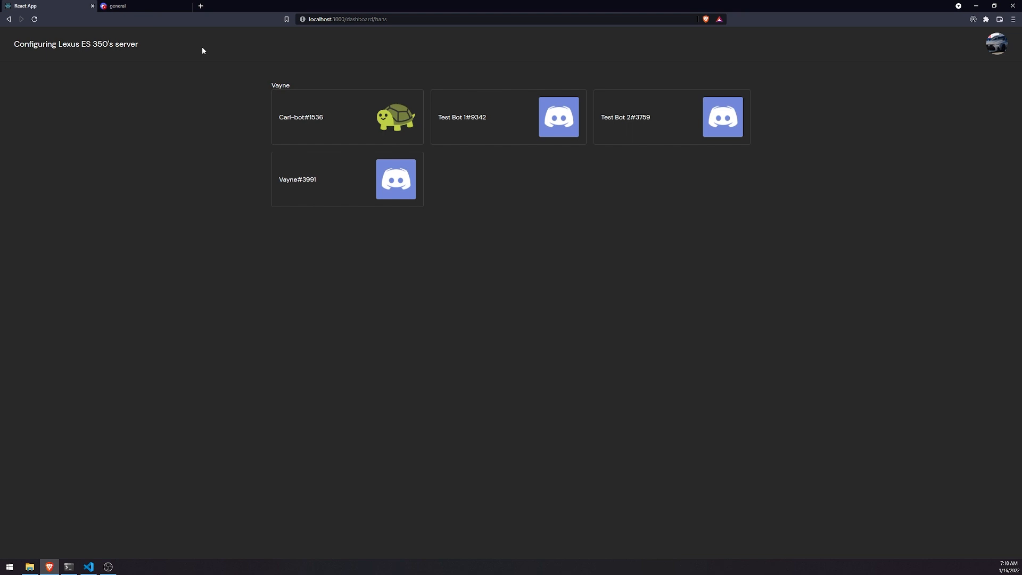
click(127, 6)
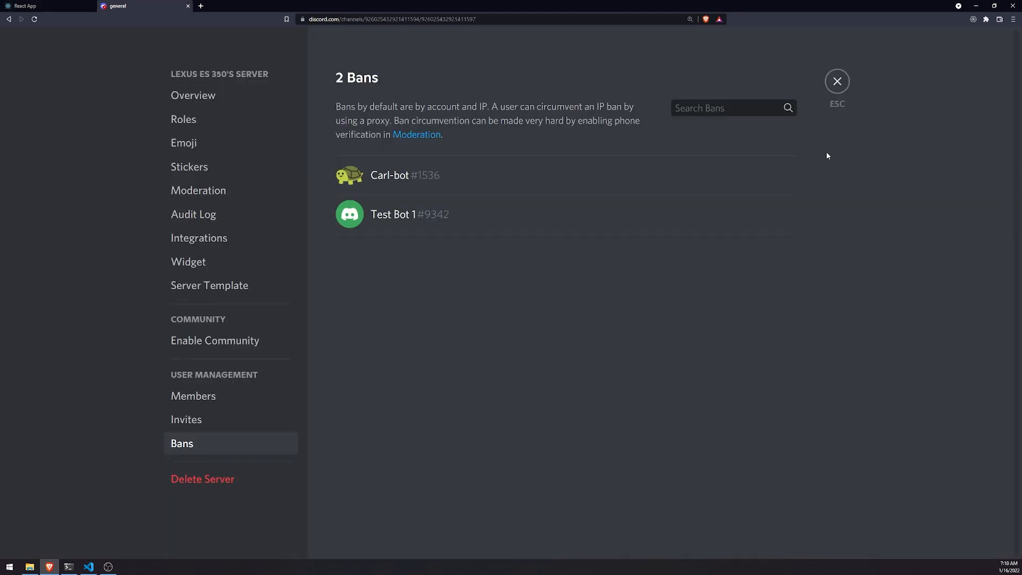
click(836, 81)
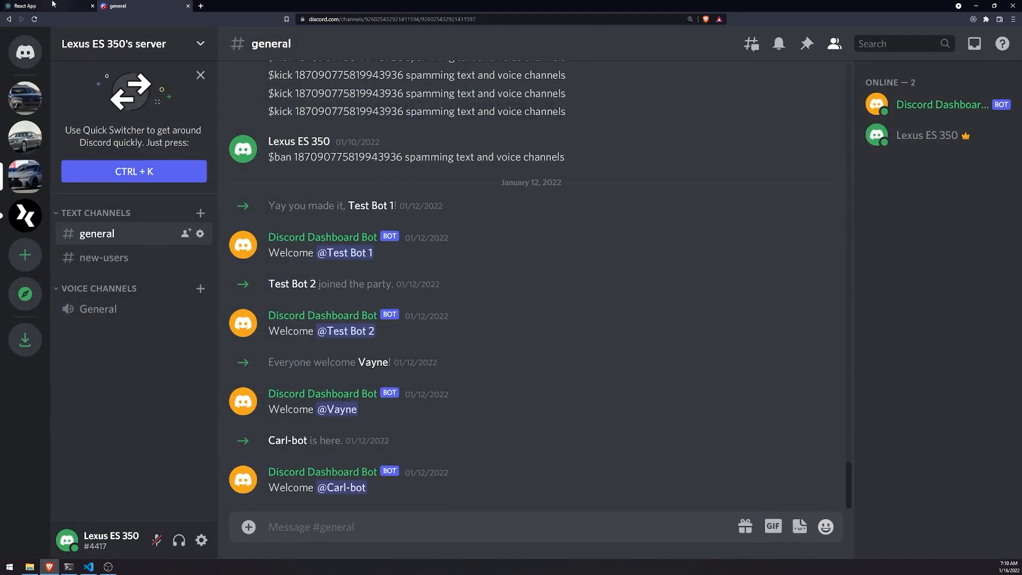
click(27, 6)
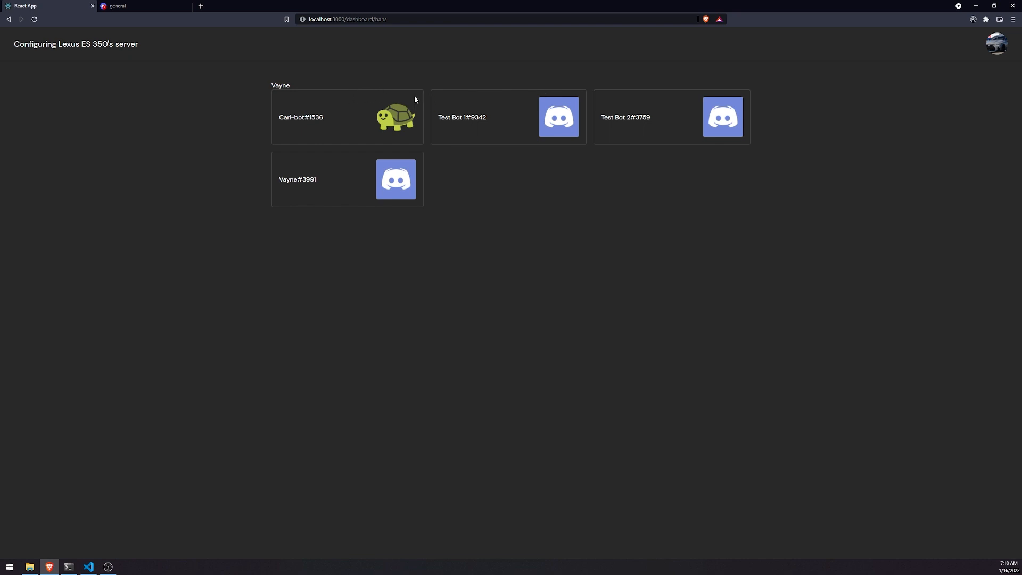
mouse_move(423, 108)
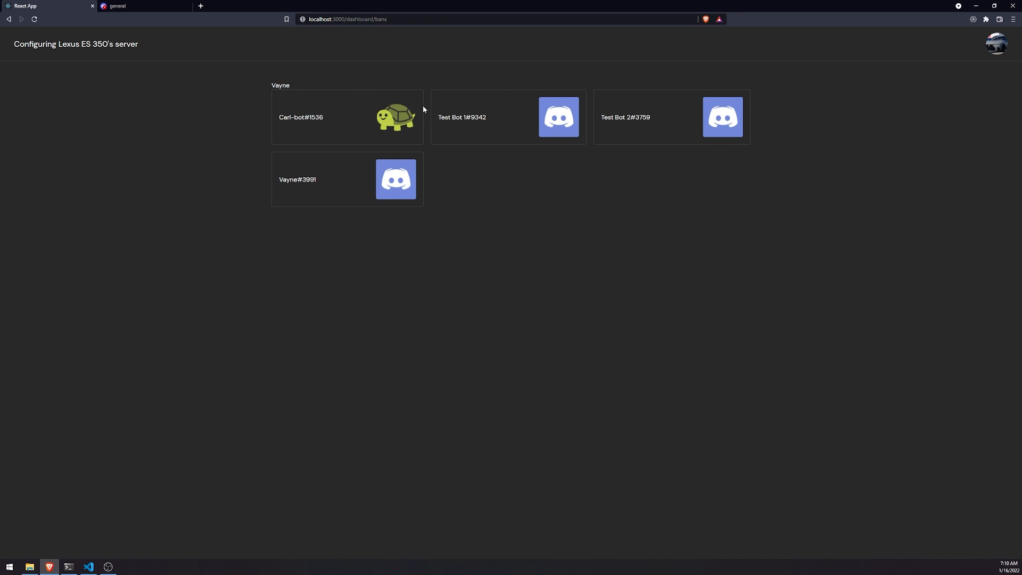
mouse_move(575, 140)
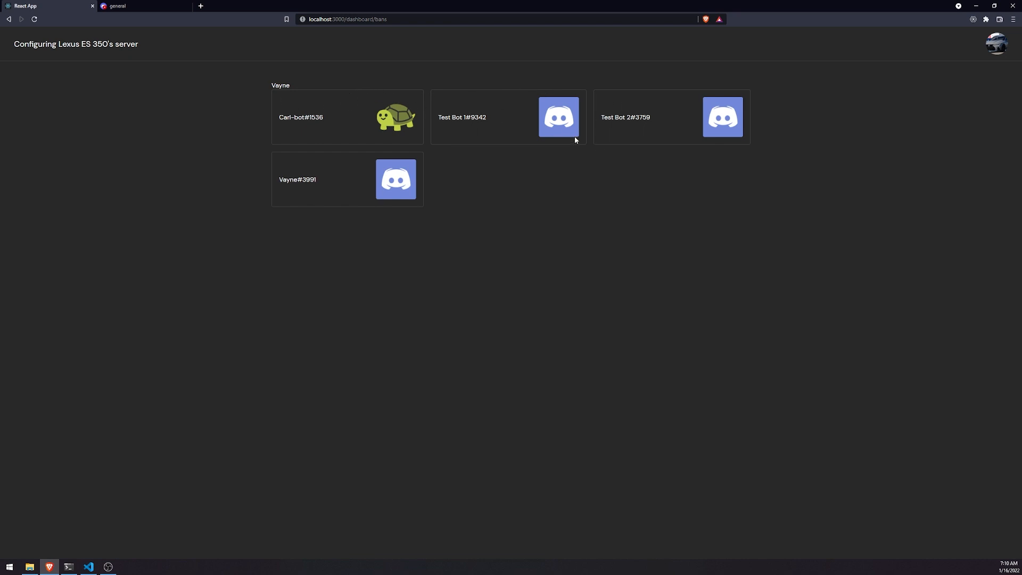
mouse_move(441, 186)
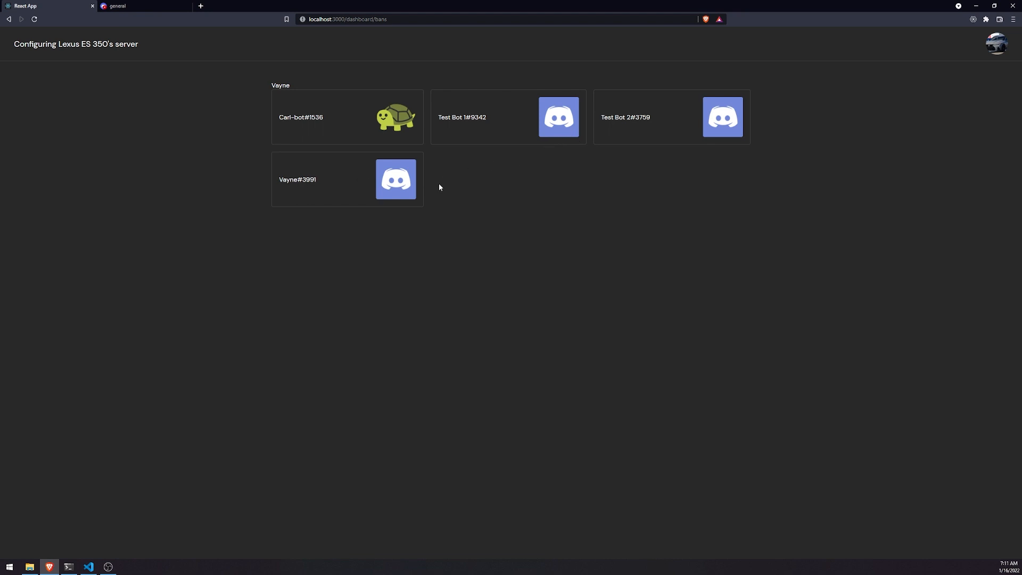
mouse_move(409, 145)
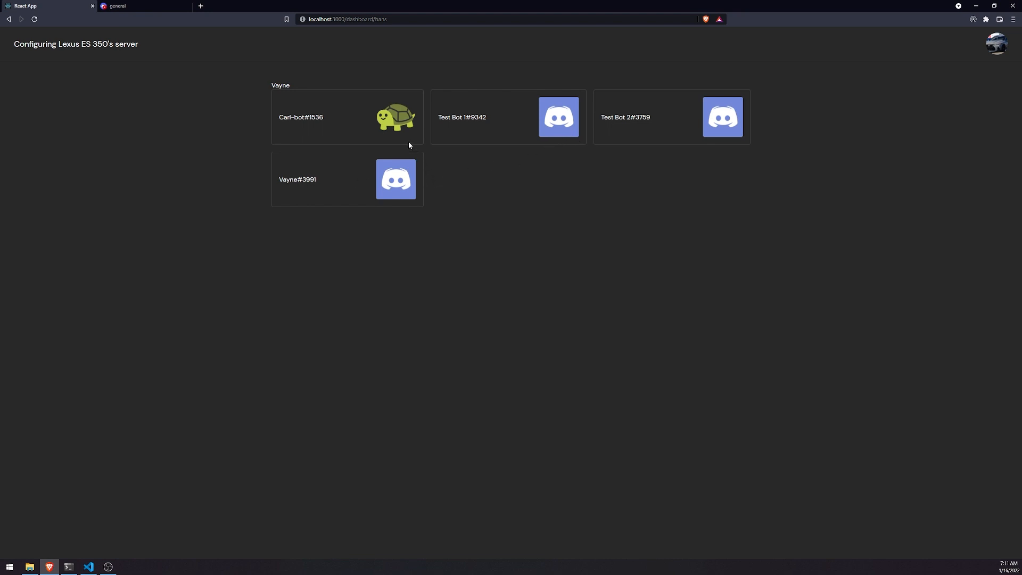
mouse_move(400, 157)
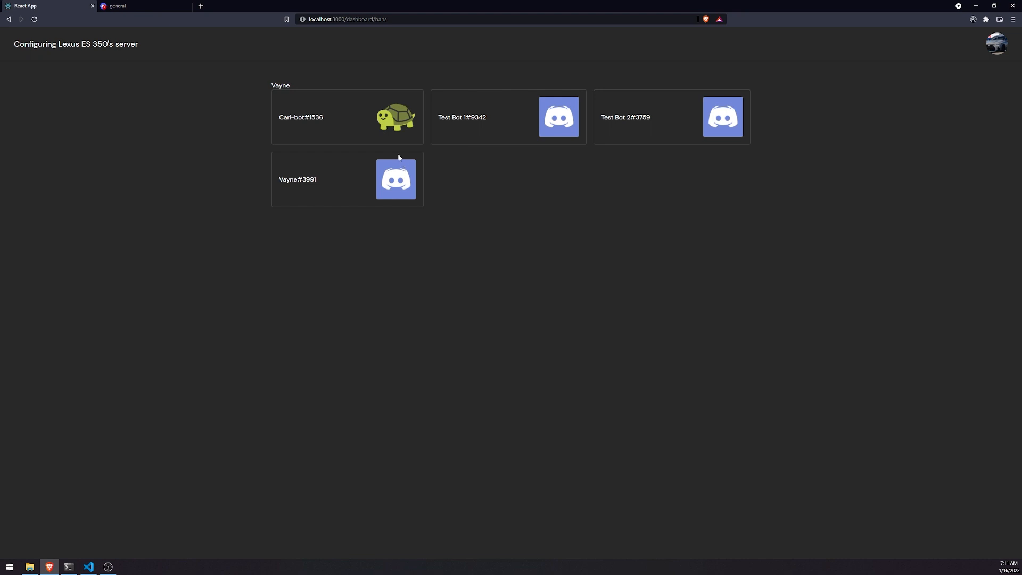
mouse_move(396, 143)
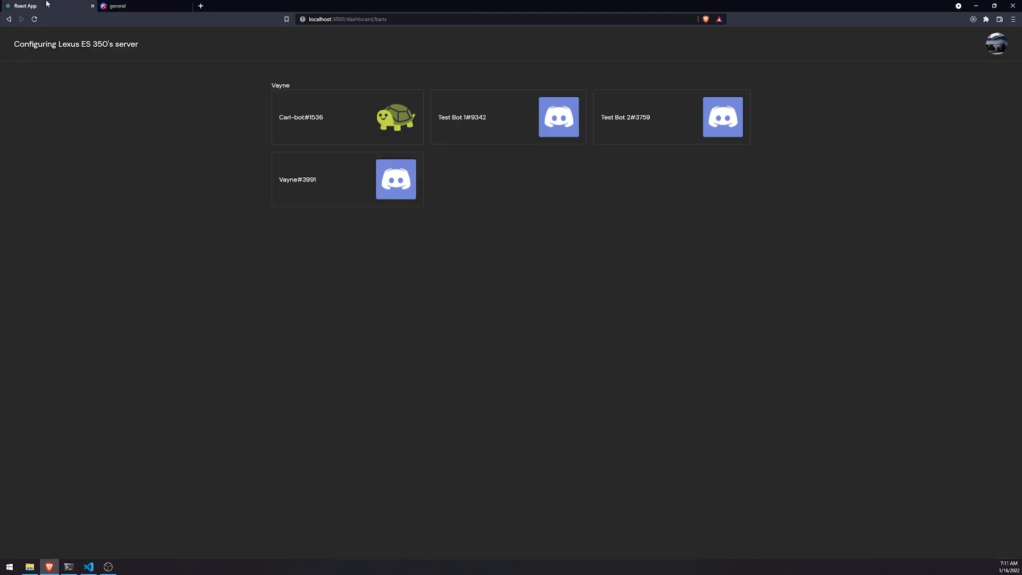
mouse_move(374, 124)
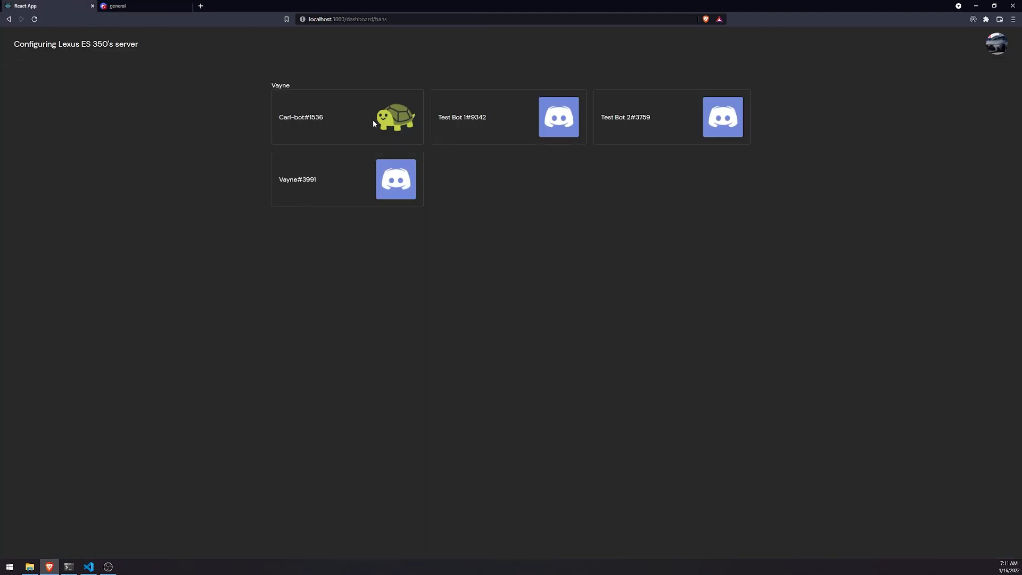
mouse_move(398, 144)
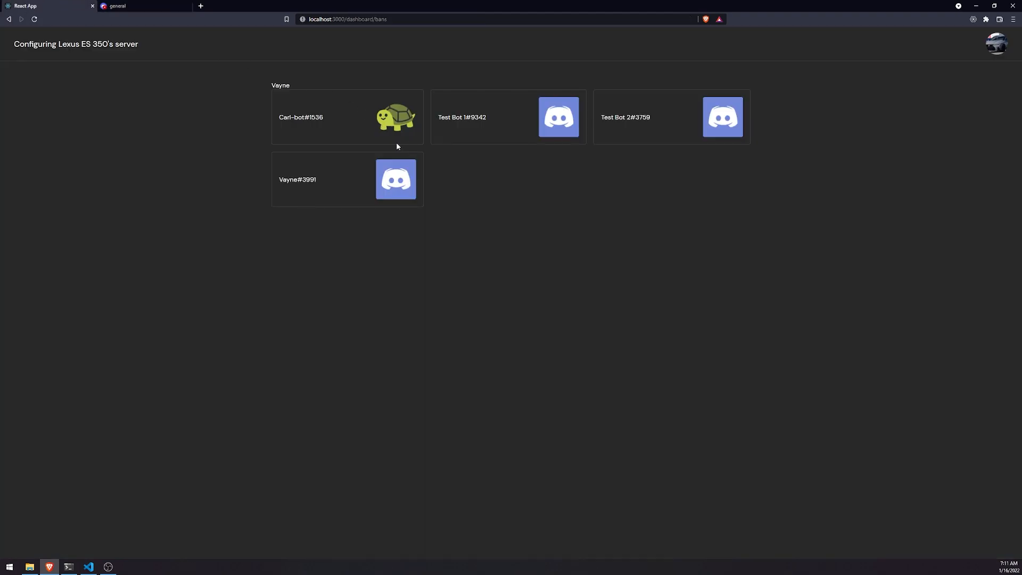
click(89, 566)
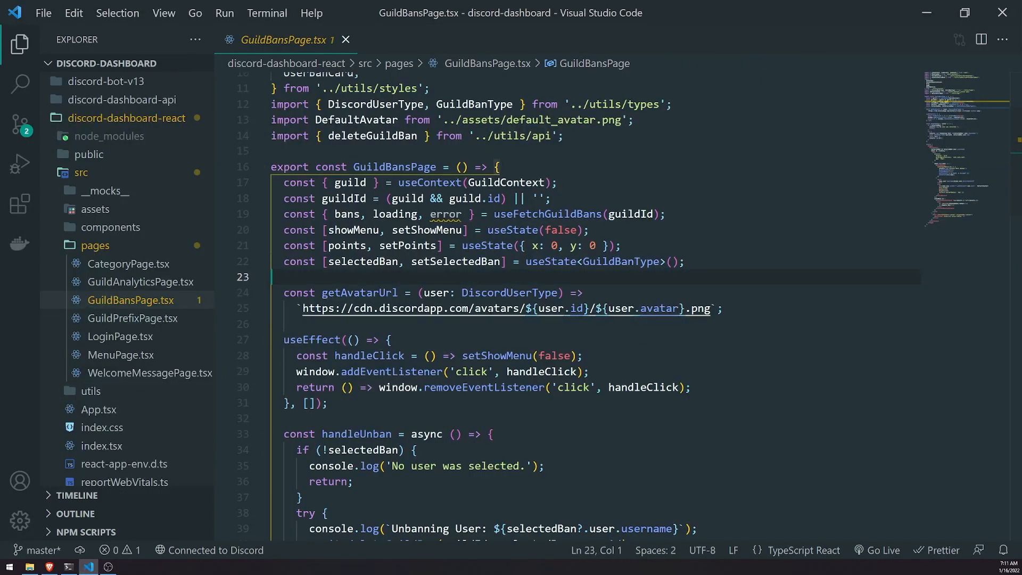
mouse_move(395, 166)
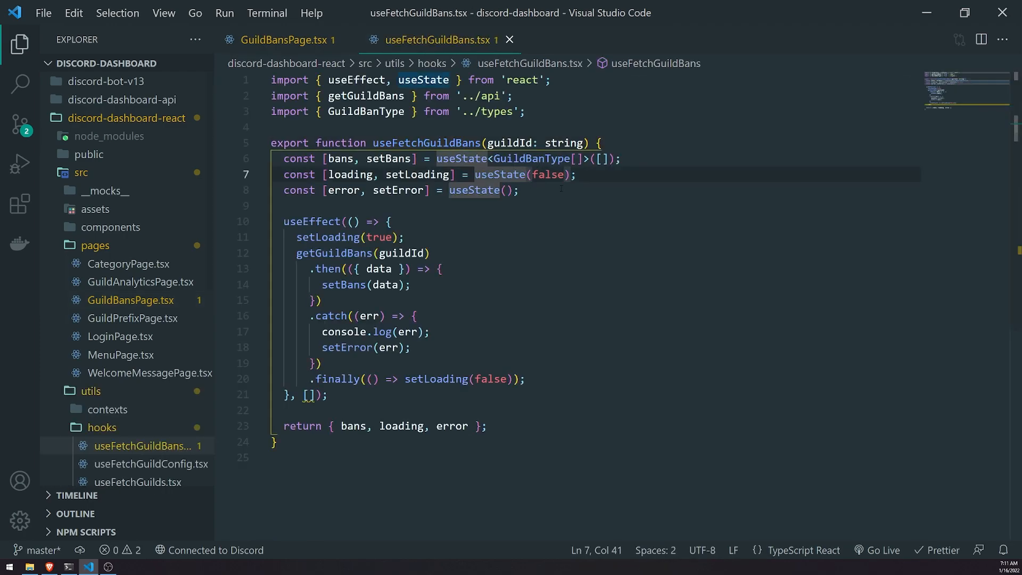
Declare const [updating, setUpdating] = useState(false) below the error state
text(c)
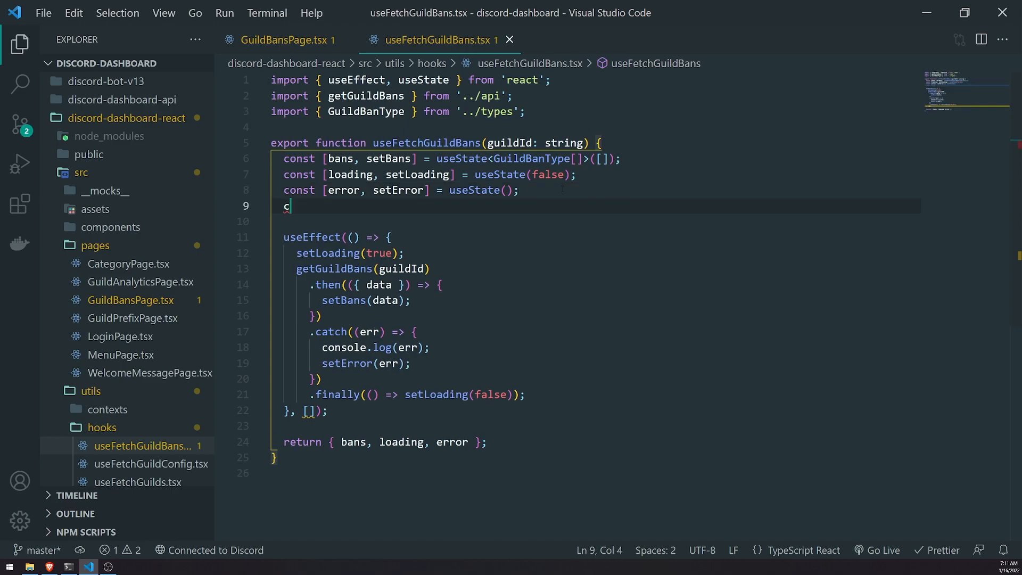
text(onst [u)
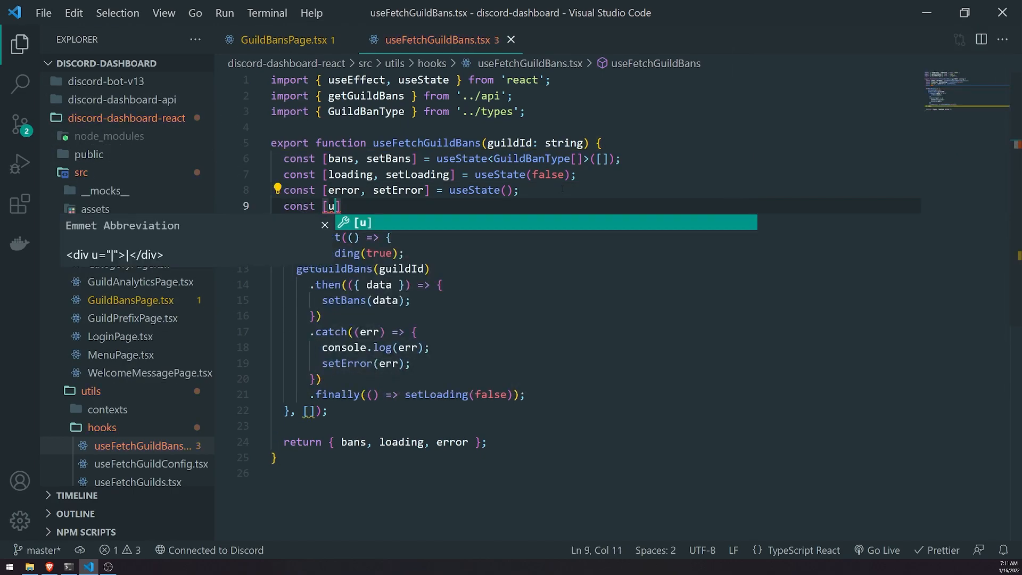
text(pdating,)
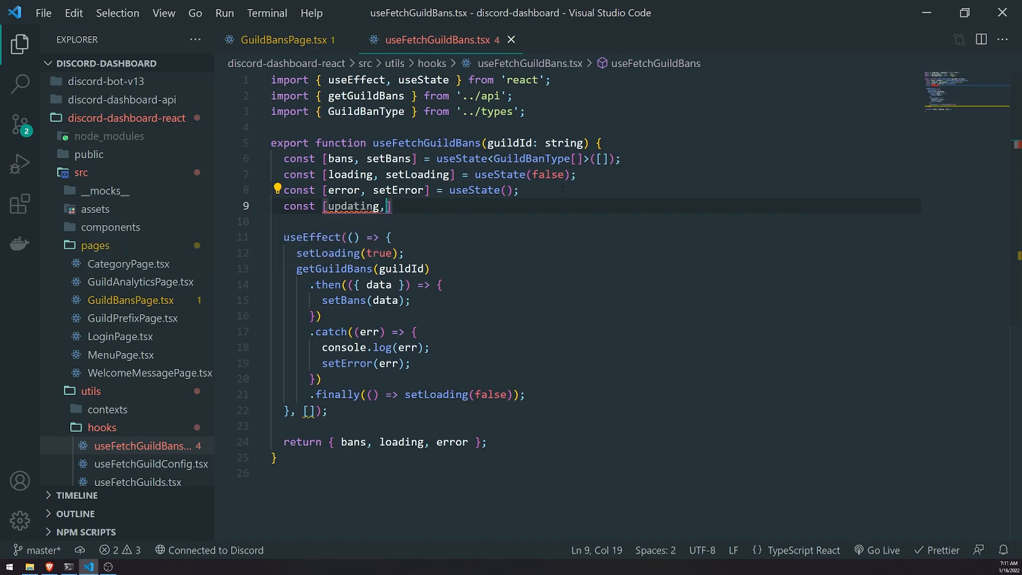
text(setUpdating])
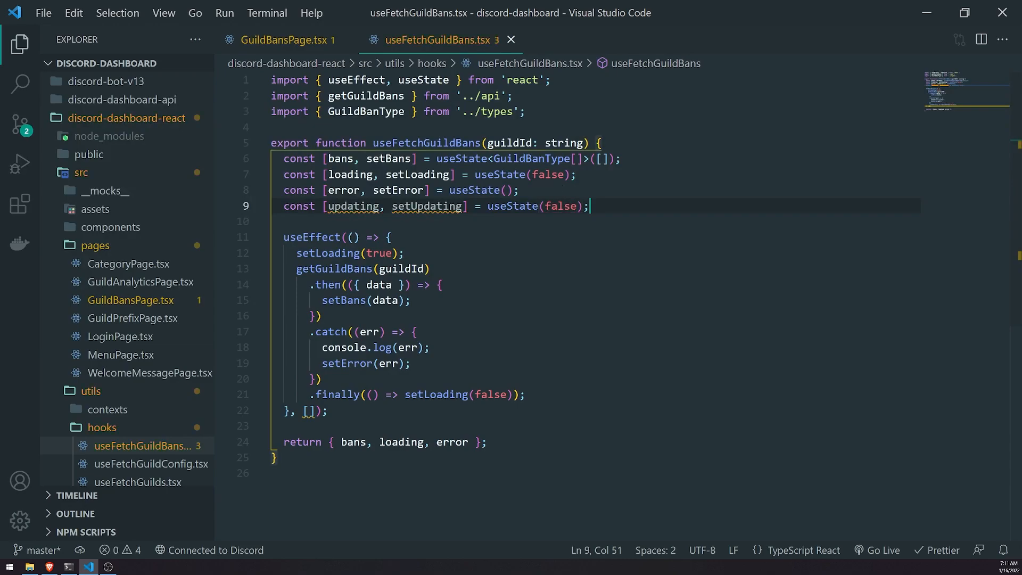
mouse_move(528, 207)
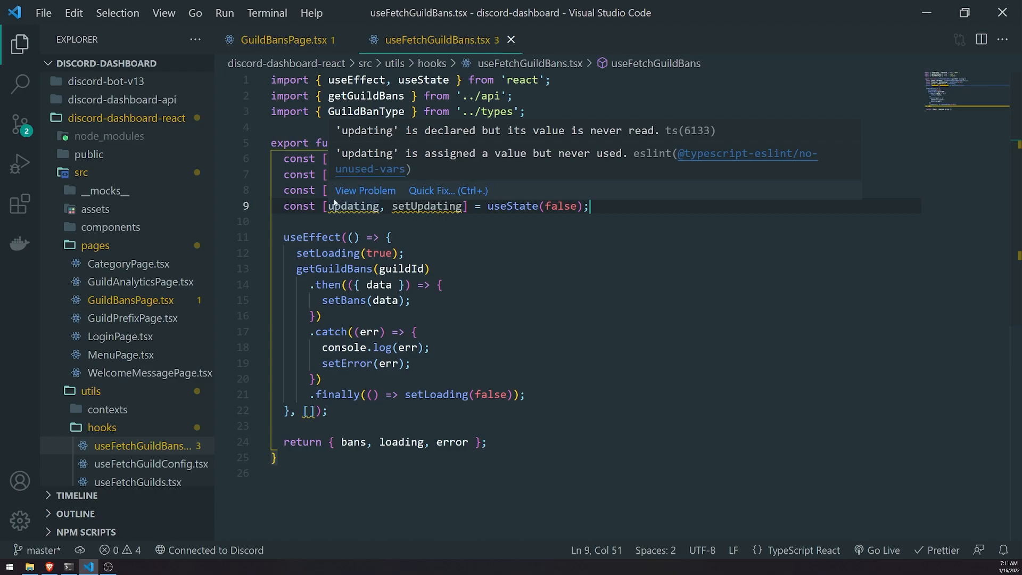
Make the bans-fetching useEffect dependency array read [updating]
double_click(352, 206)
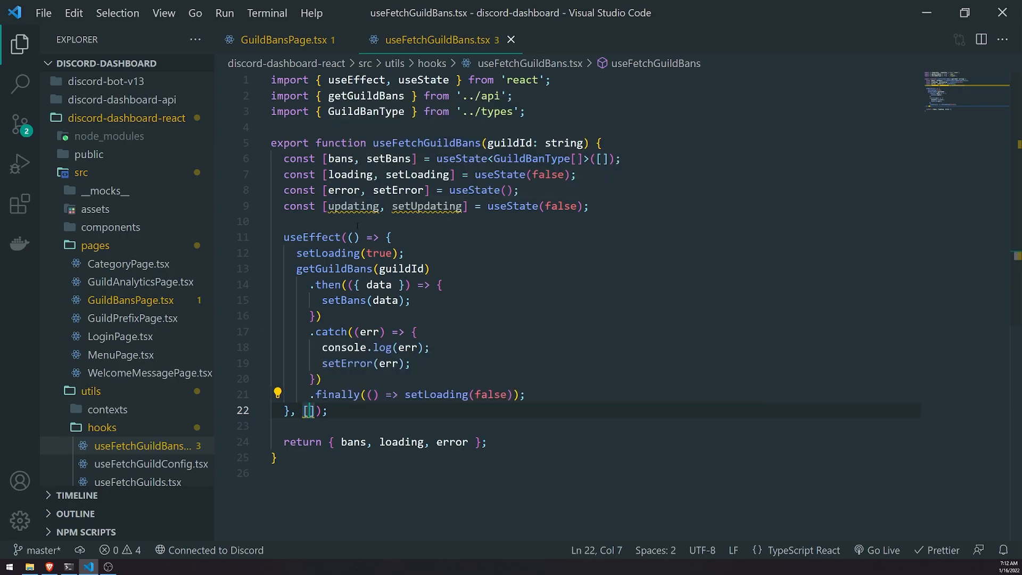
double_click(353, 207)
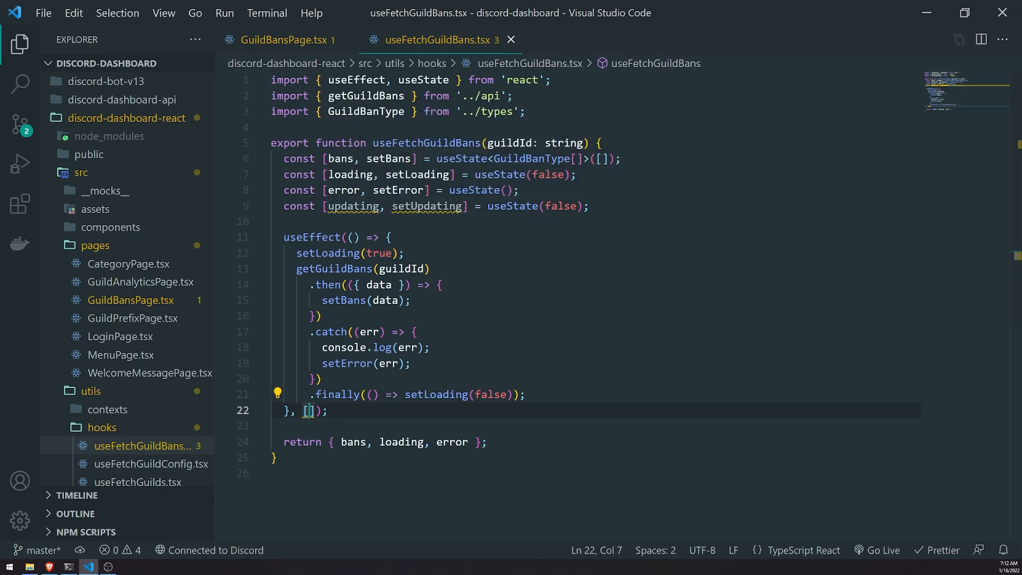
text(updating)
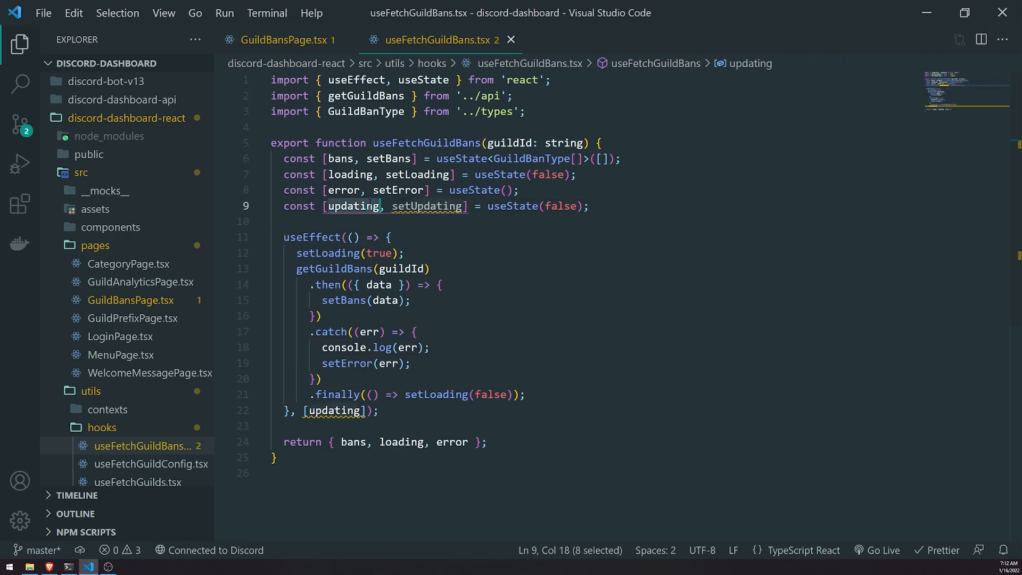
click(286, 40)
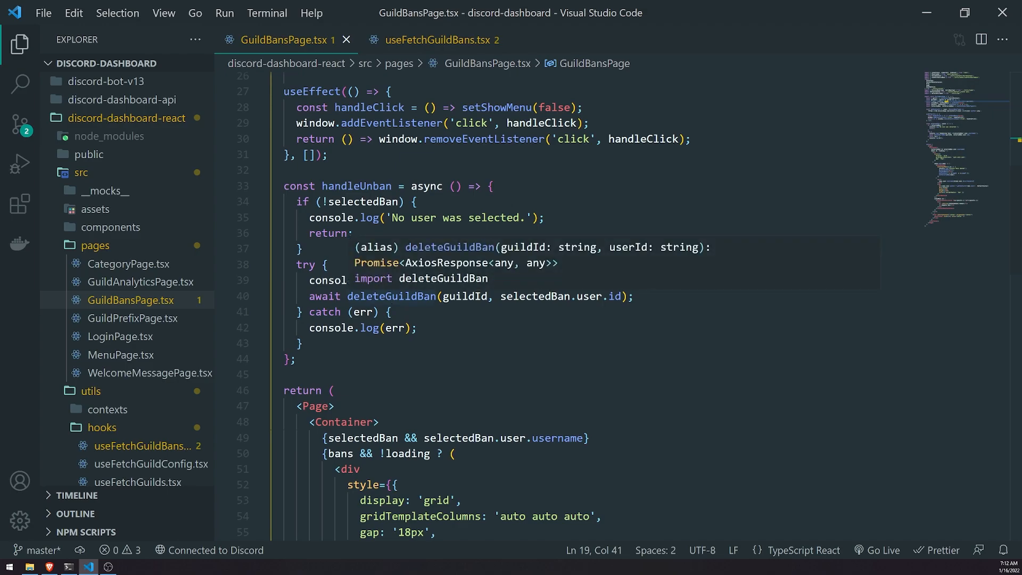
click(441, 41)
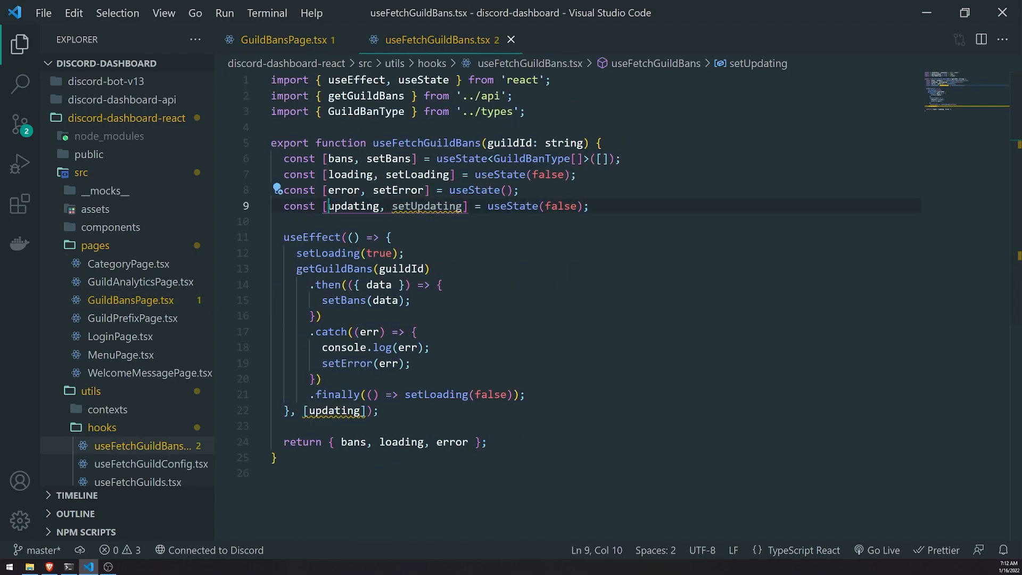
double_click(354, 206)
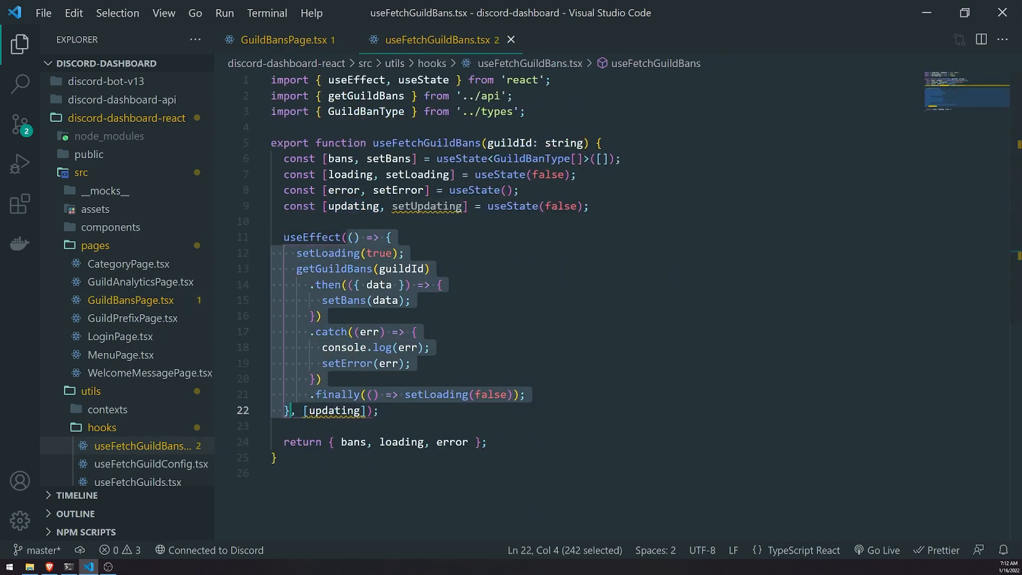
double_click(335, 268)
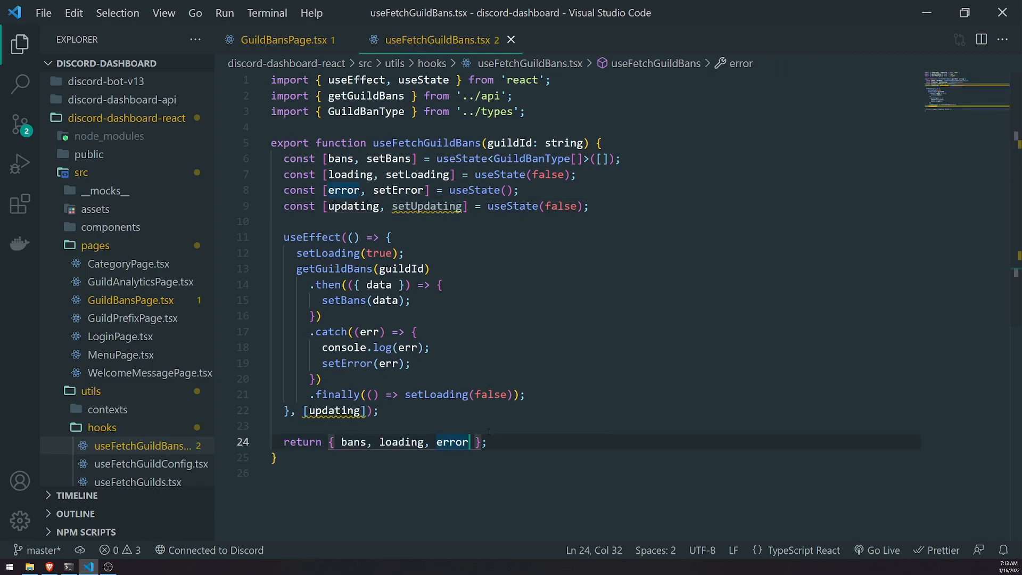
Add updating and setUpdating to the hook's returned object
scroll(down, 3)
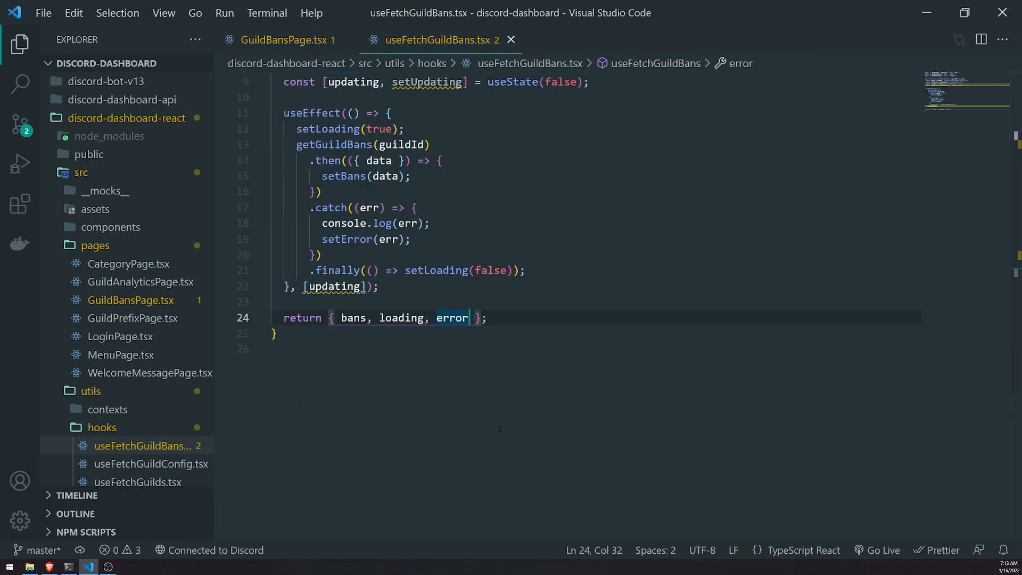
text(, updating, setUpdating)
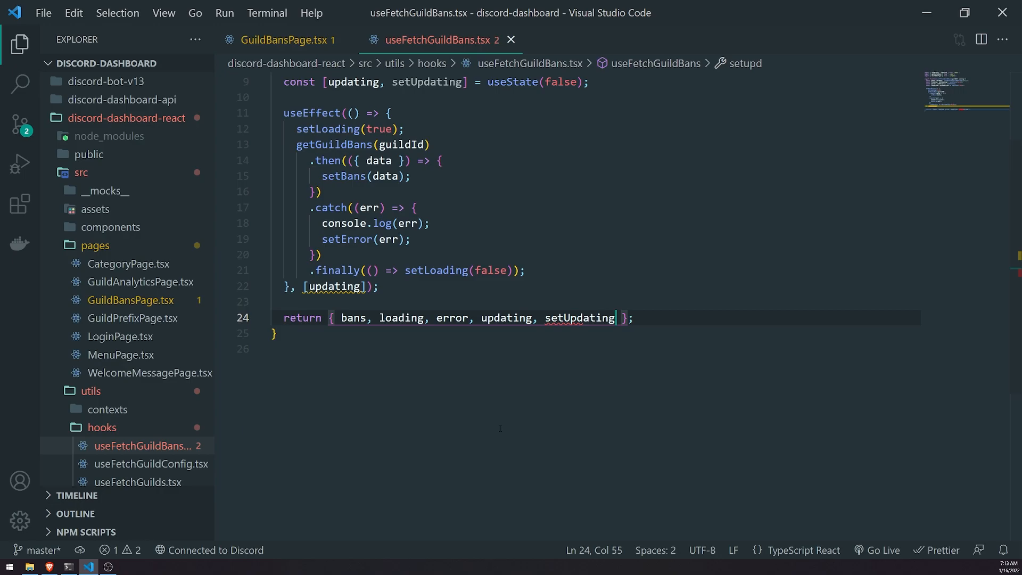
click(287, 40)
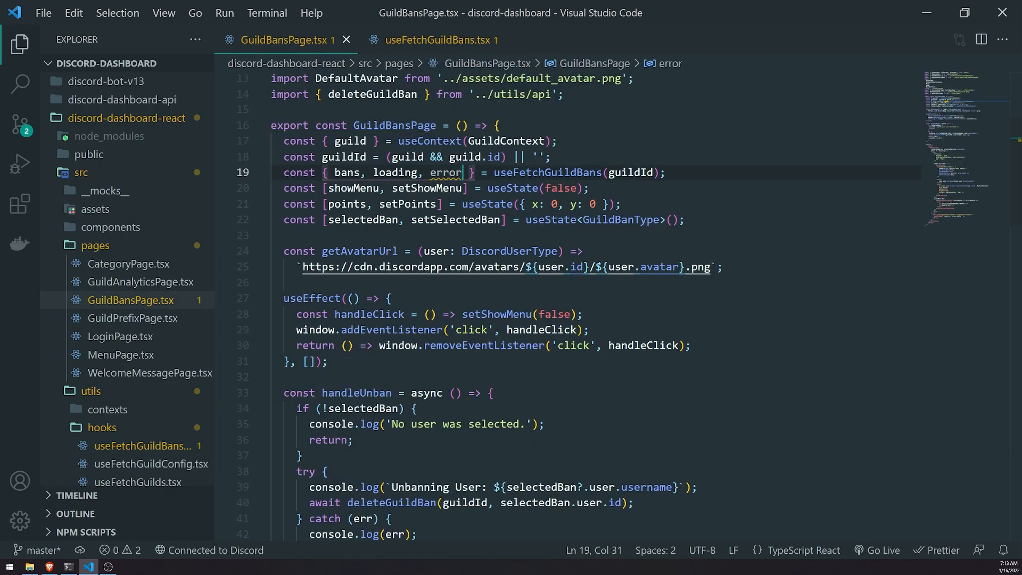
Destructure { bans, loading, updating, setUpdating } from useFetchGuildBans(guildId)
text(.)
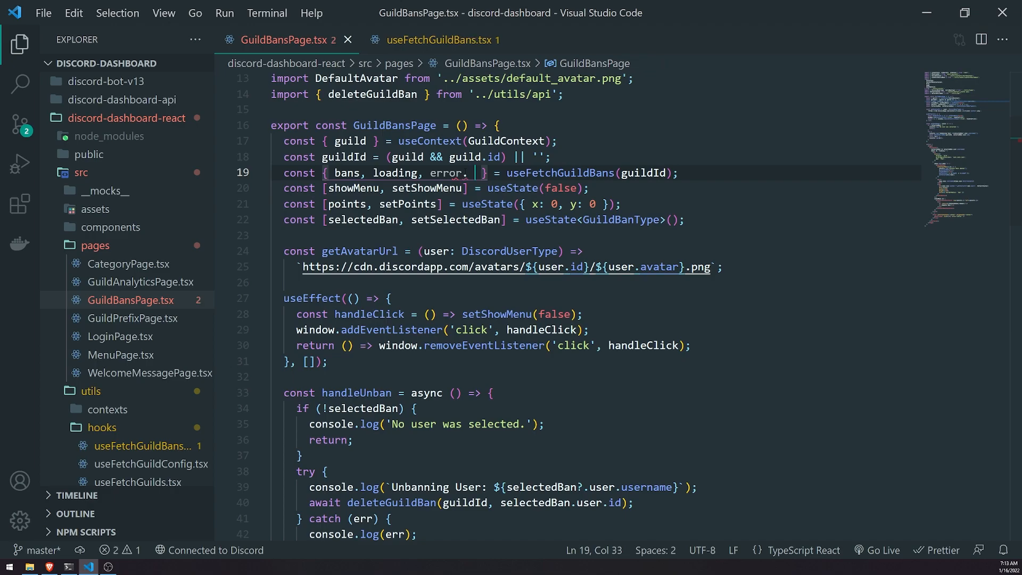
text(updating)
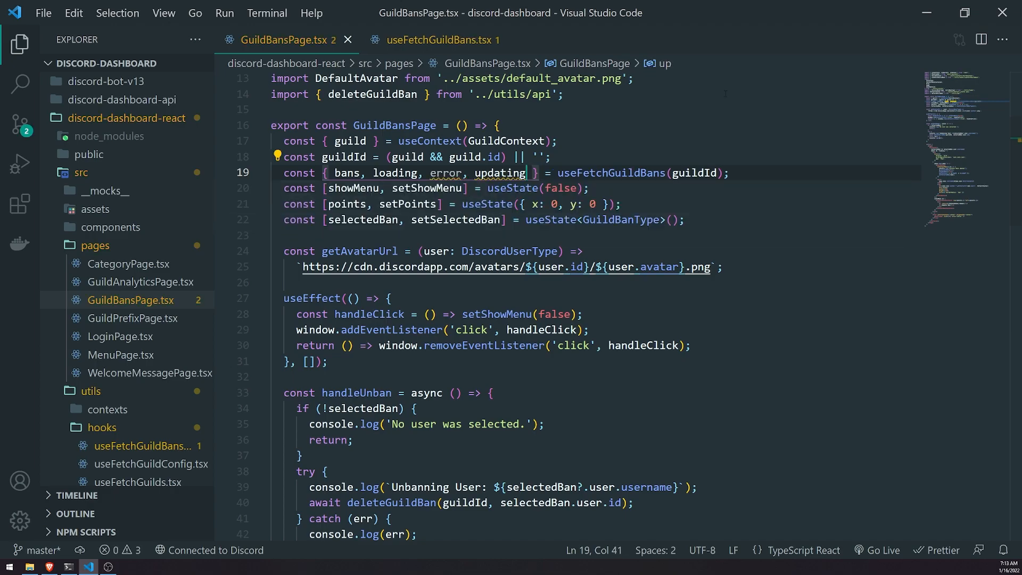
text(, set)
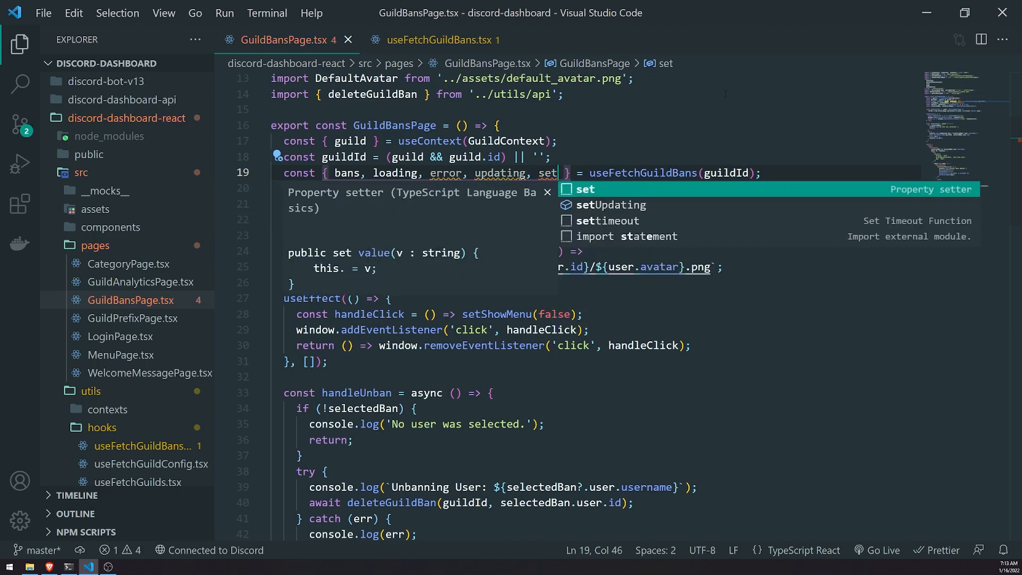
click(611, 205)
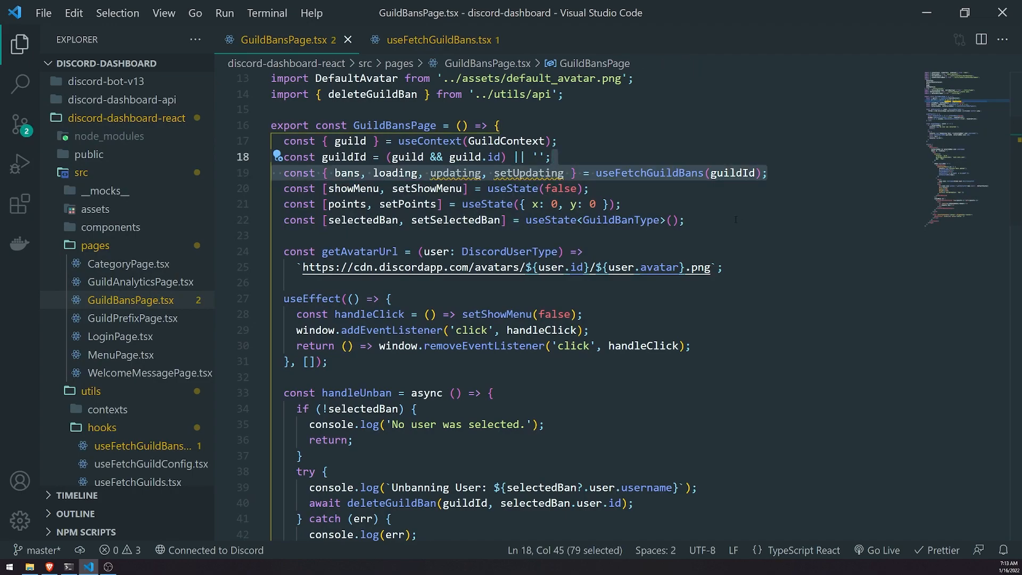
mouse_move(528, 172)
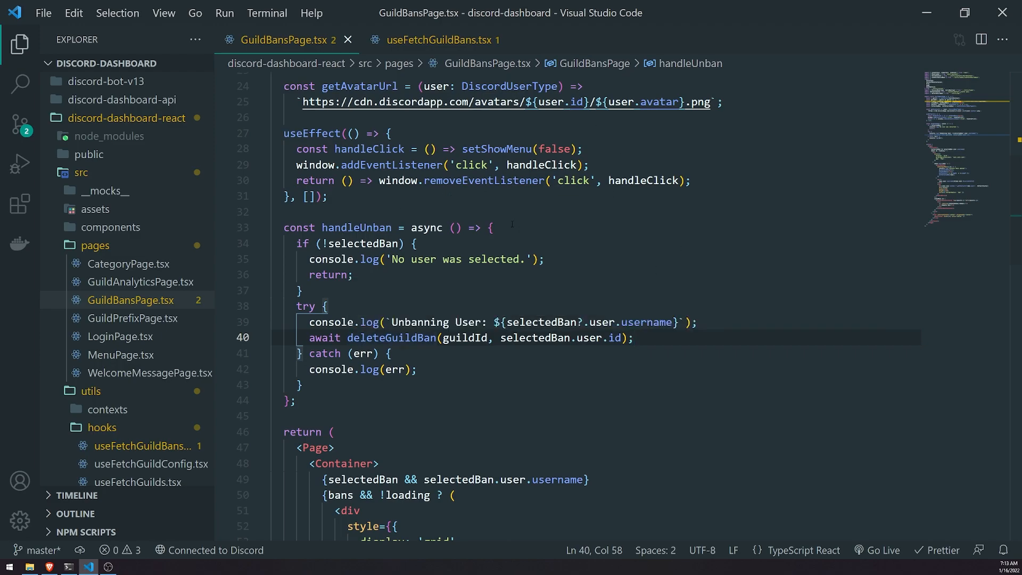
mouse_move(391, 337)
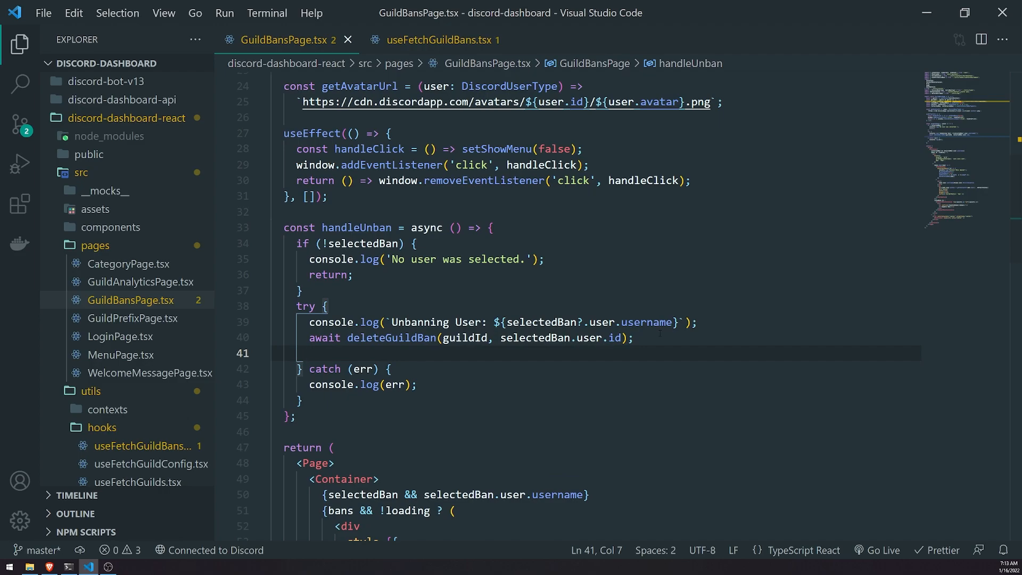
Call setUpdating(!updating) after await deleteGuildBan in handleUnban
text(s)
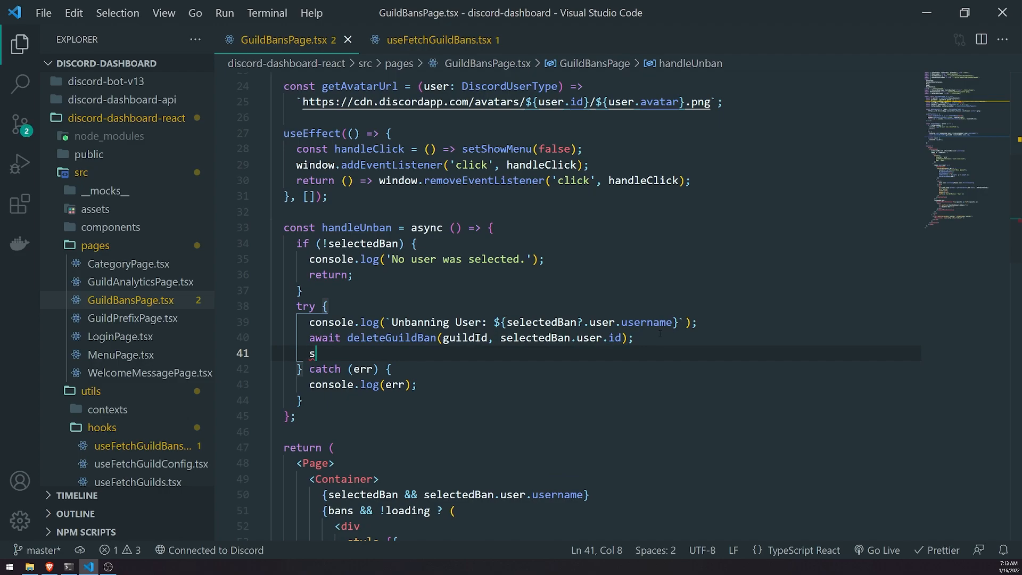
text(etUpdating)
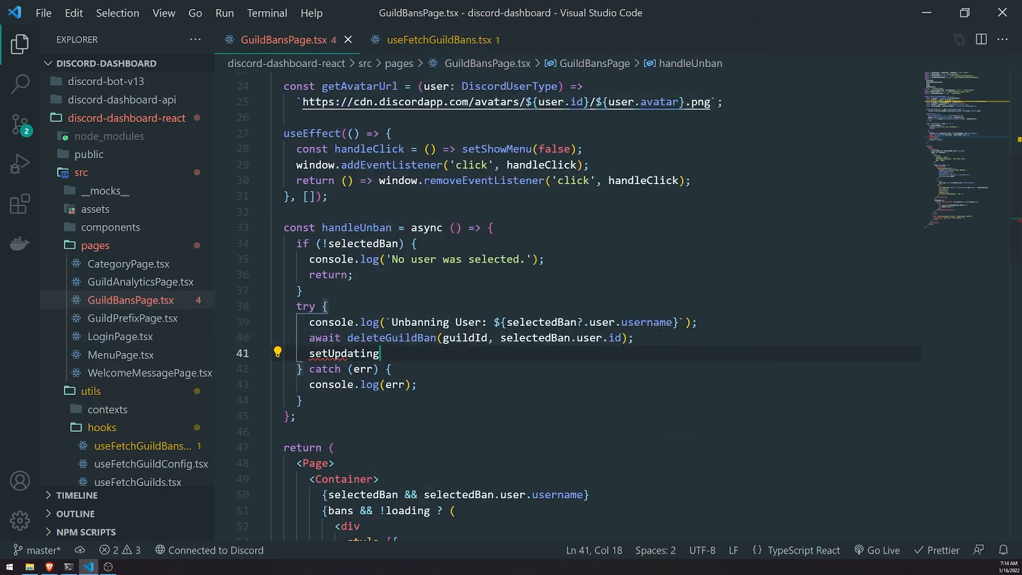
text(())
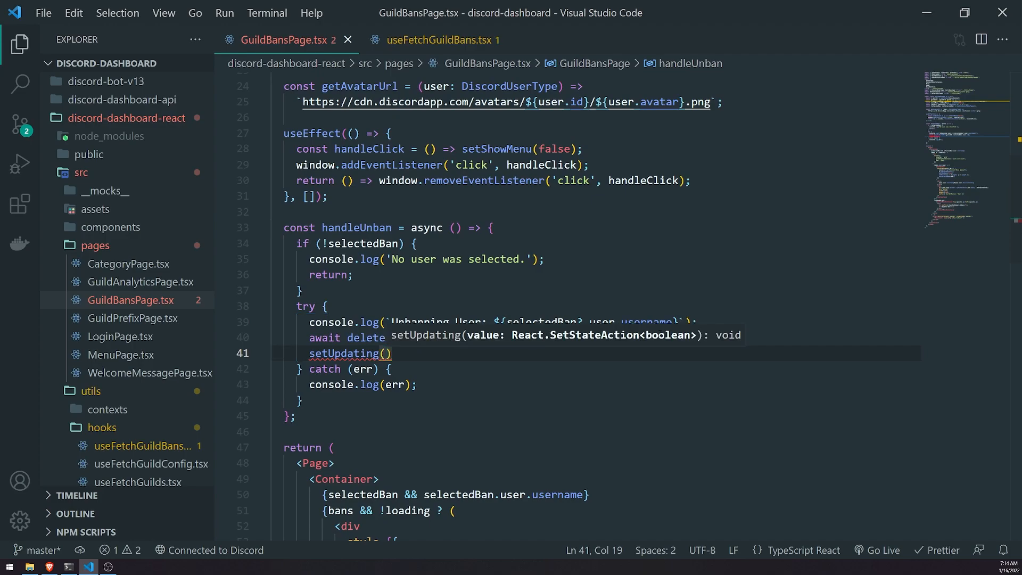
text(!updating)
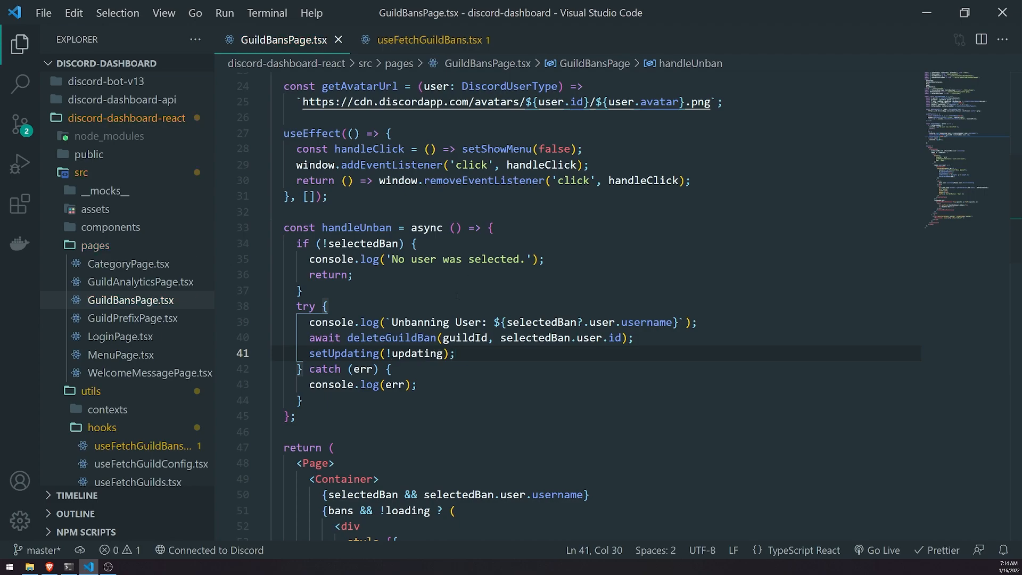
Cross-check the hook and GuildBansPage files to confirm the refetch wiring
click(434, 41)
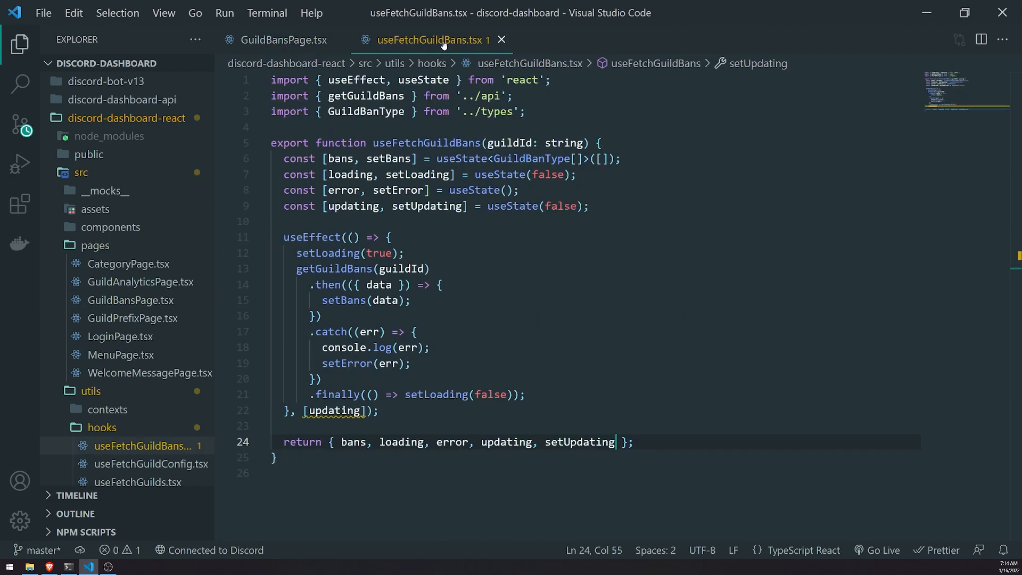
click(281, 40)
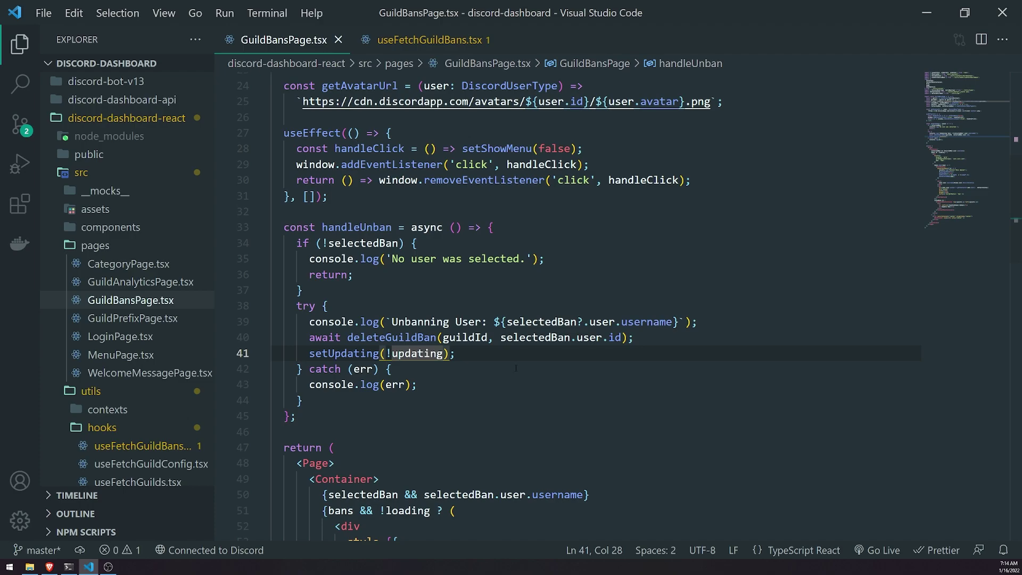
click(430, 40)
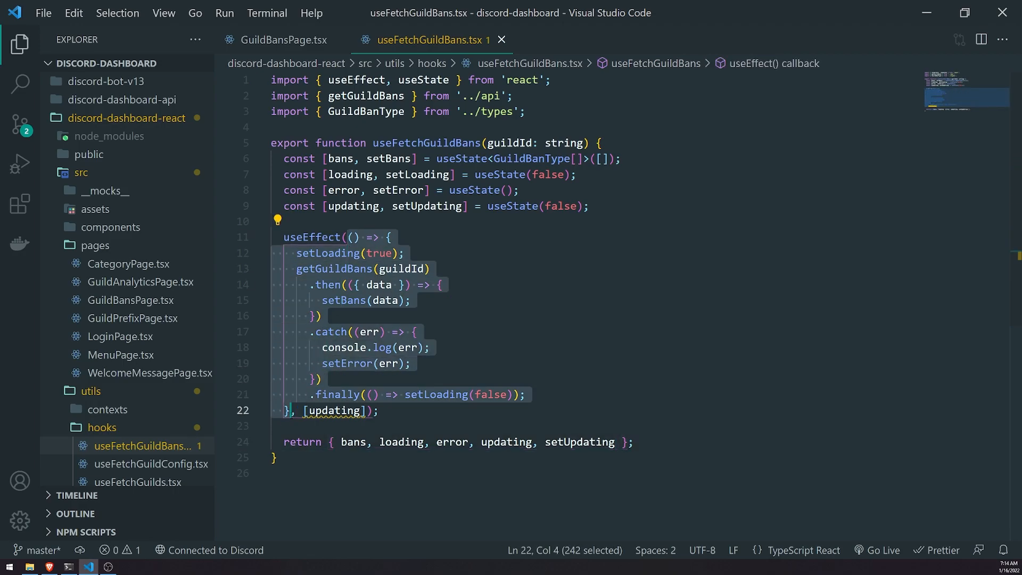
mouse_move(304, 53)
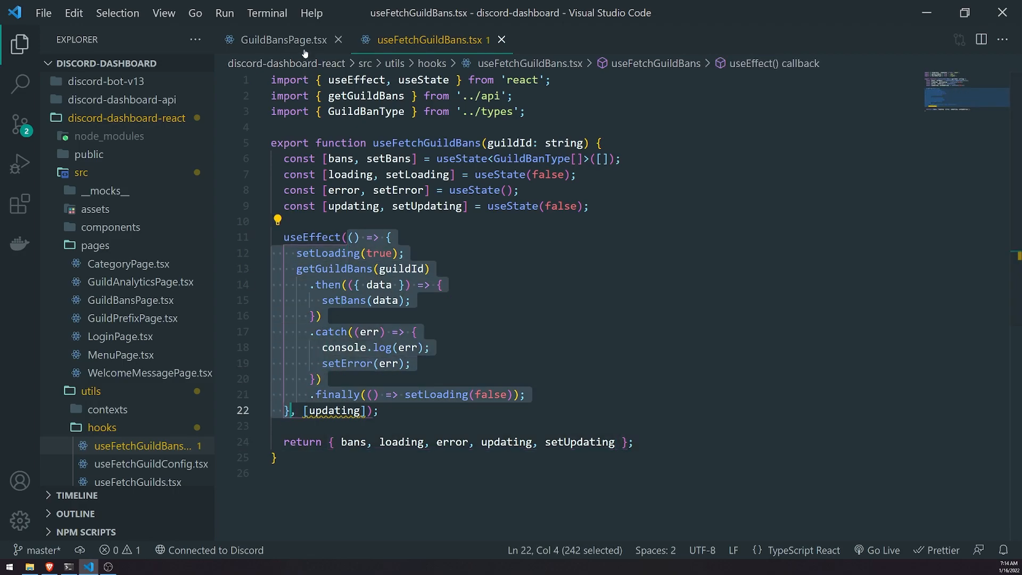
click(281, 40)
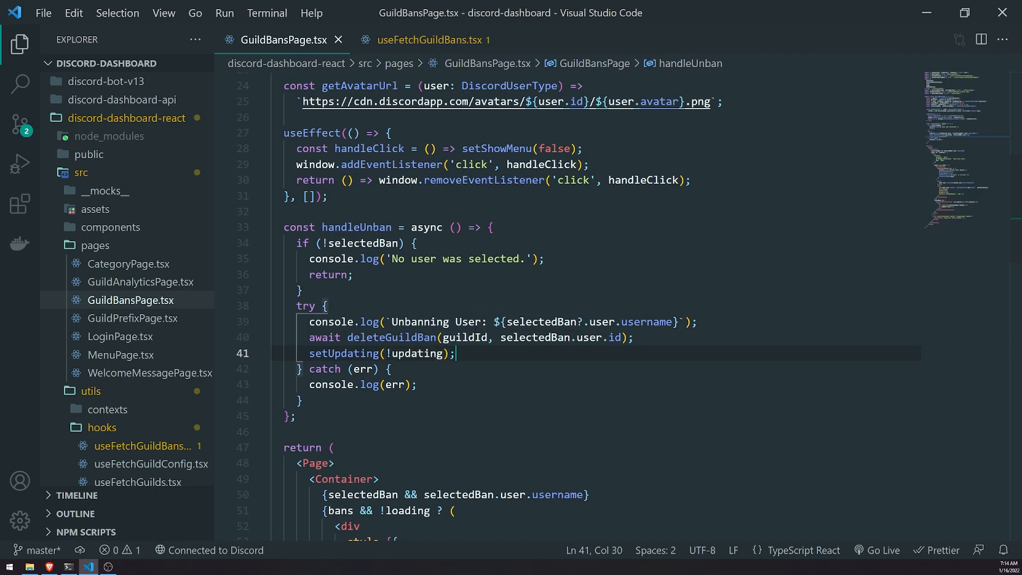
scroll(down, 3)
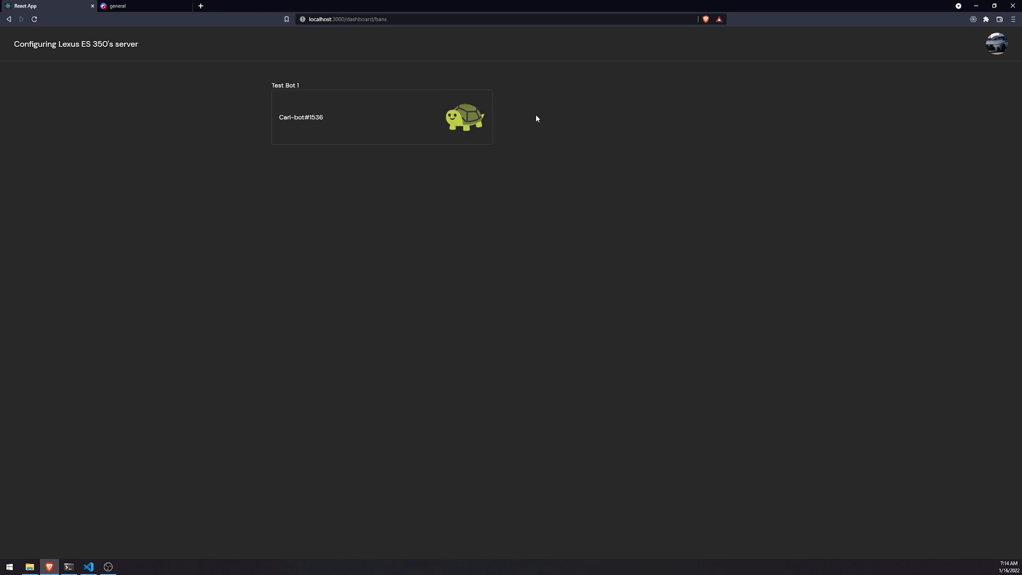
mouse_move(481, 137)
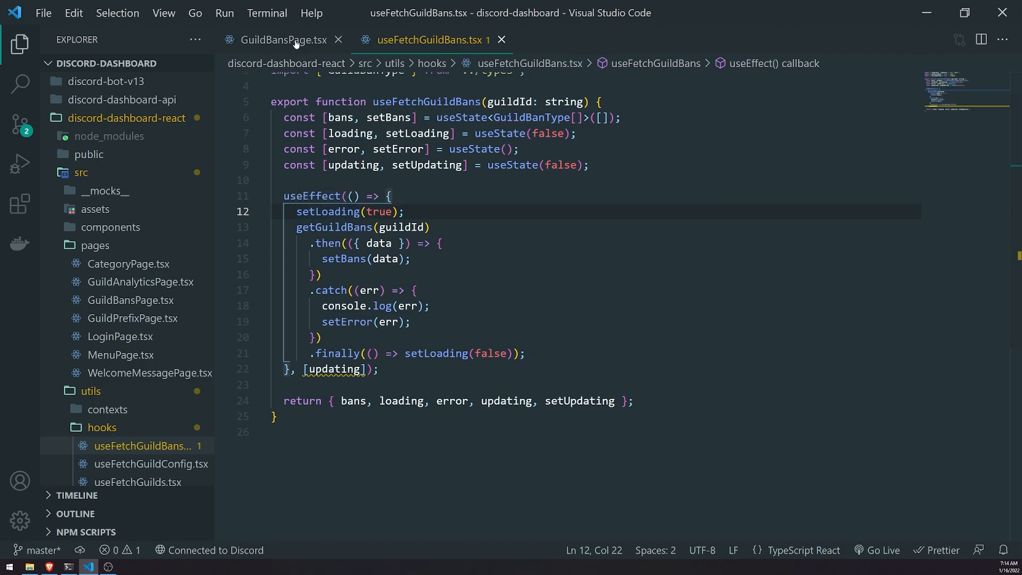
Review the setUpdating toggle and the [updating] effect, then return to the dashboard
click(289, 39)
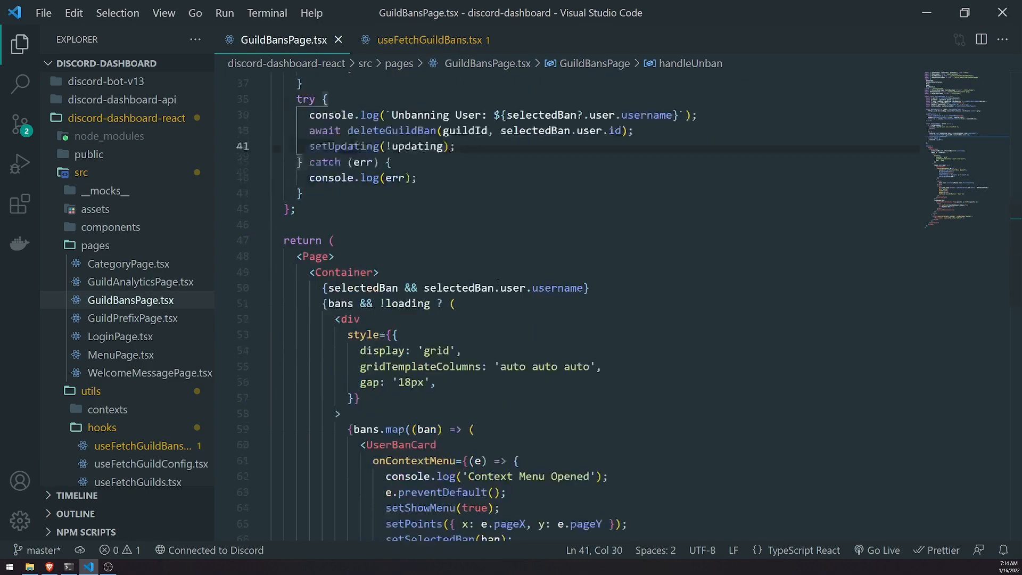
scroll(down, 3)
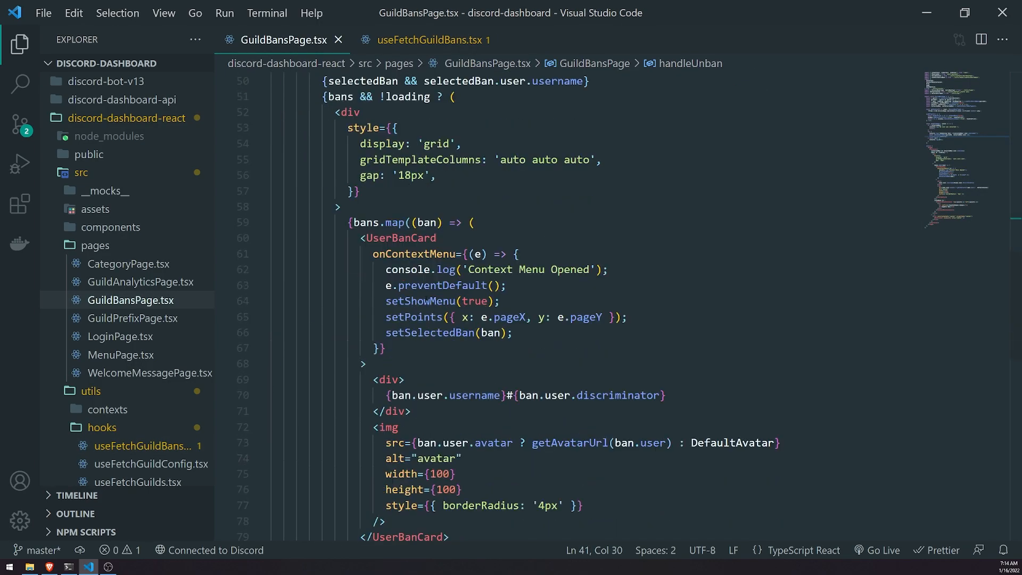
click(425, 40)
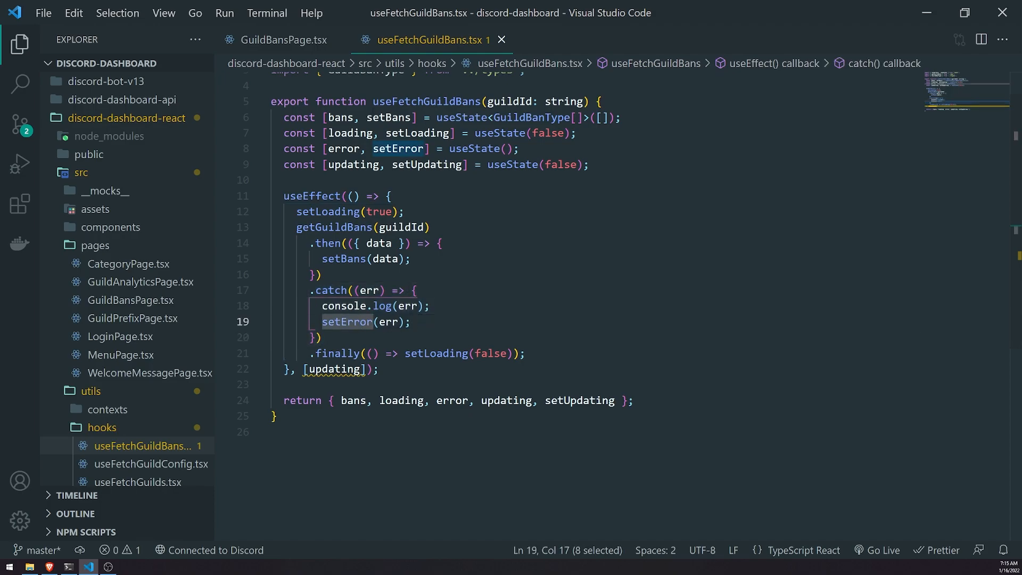
click(321, 337)
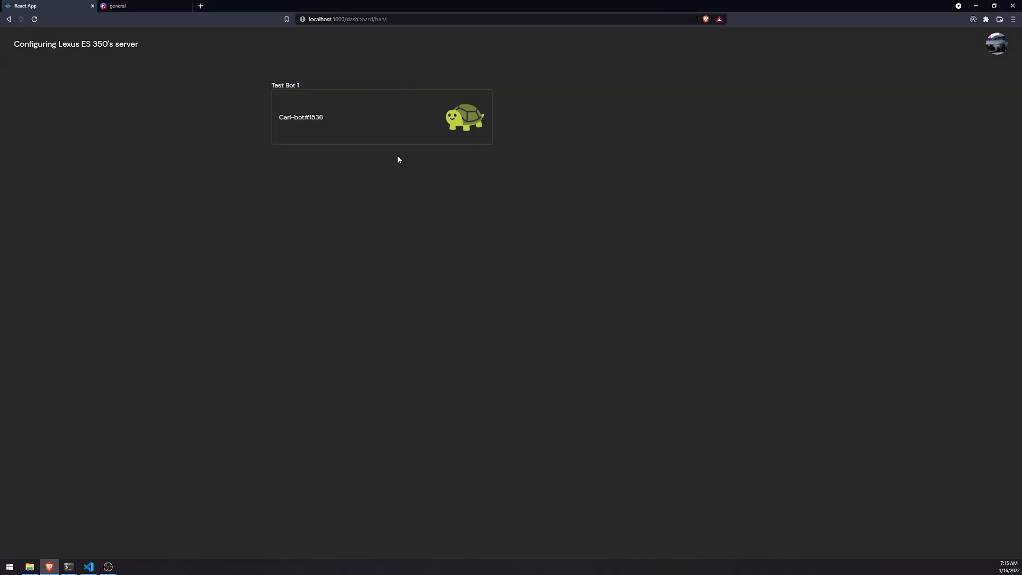
mouse_move(281, 117)
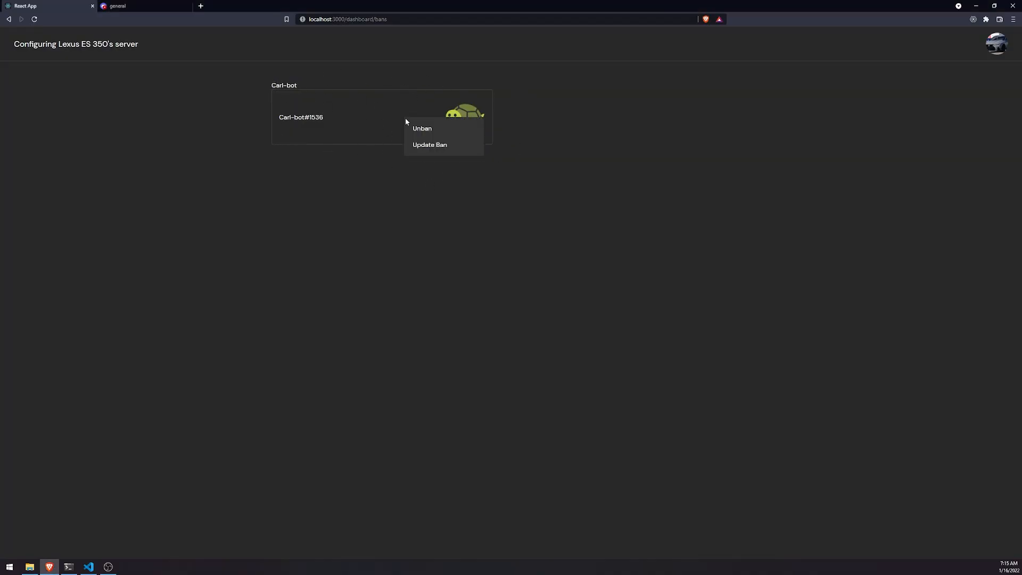
Unban Carl-bot from the dashboard's bans page and return to the editor
click(422, 127)
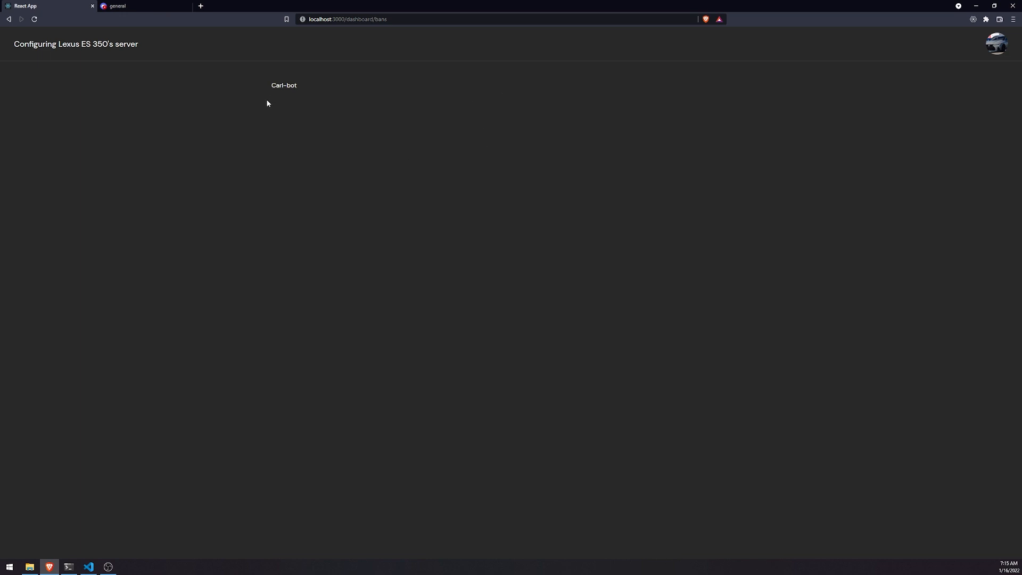
mouse_move(611, 202)
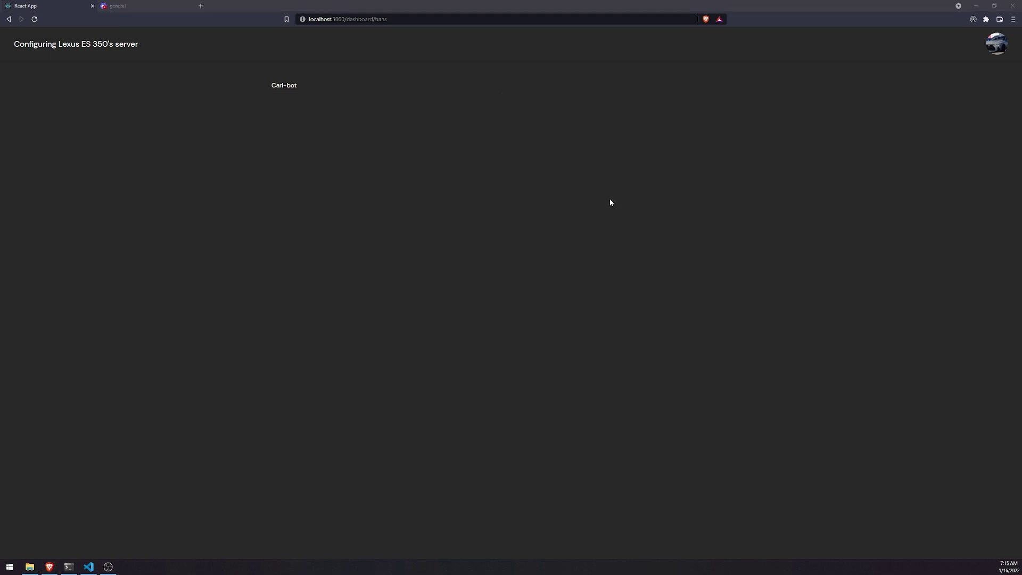
mouse_move(422, 95)
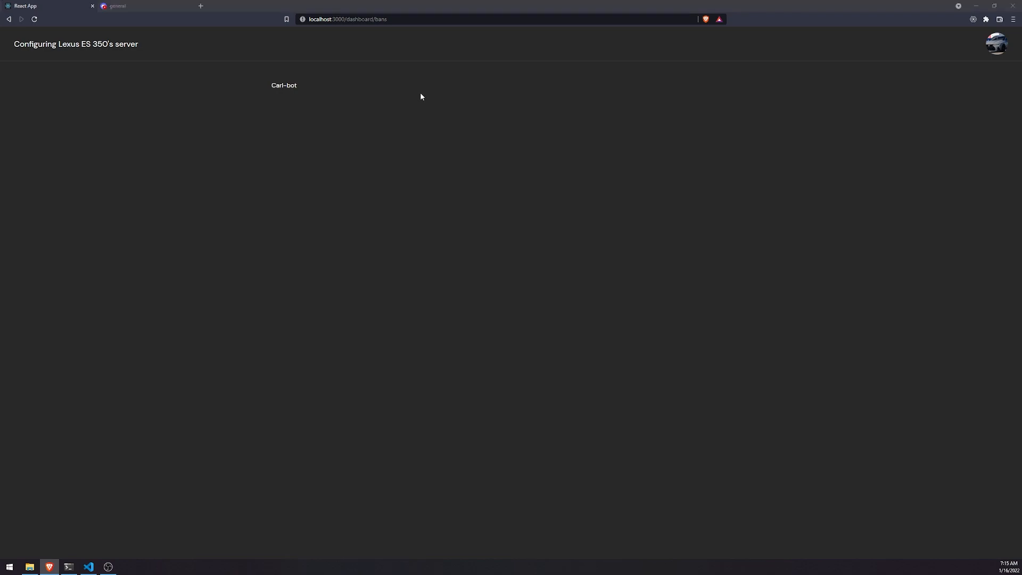
click(90, 566)
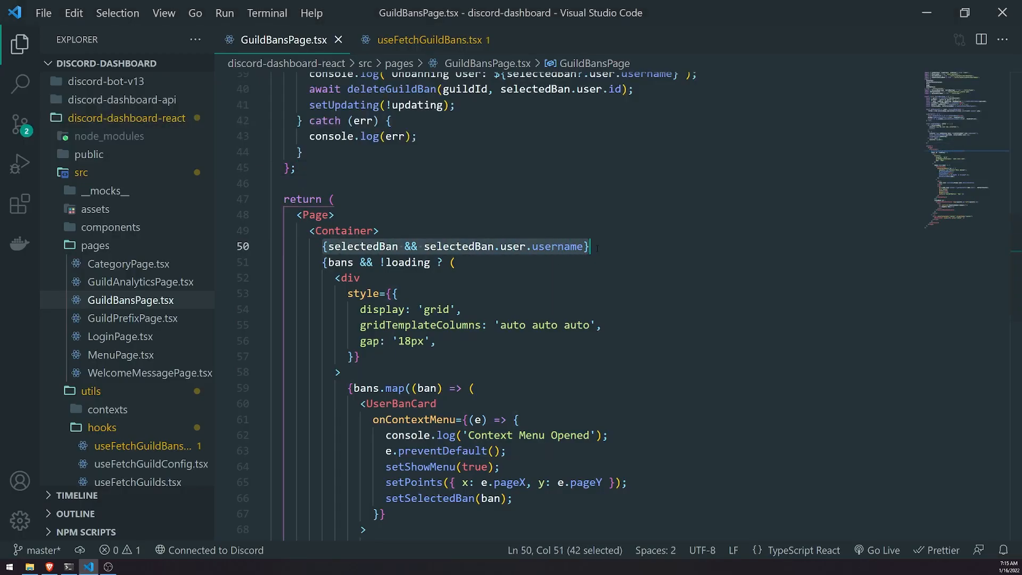
Delete the selectedBan username line and drop 'bans &&' so the grid renders on !loading alone
key(Delete)
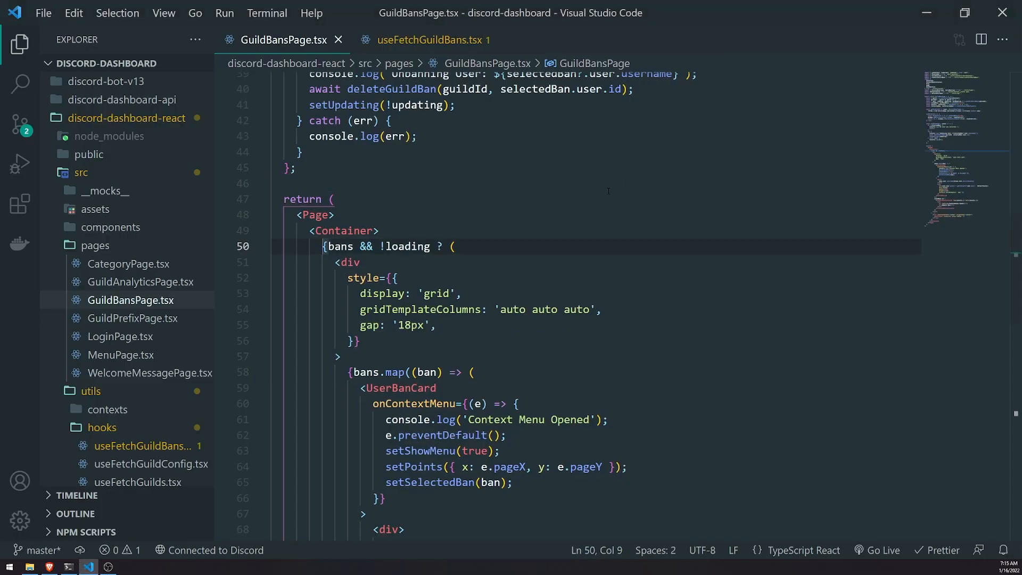
scroll(down, 3)
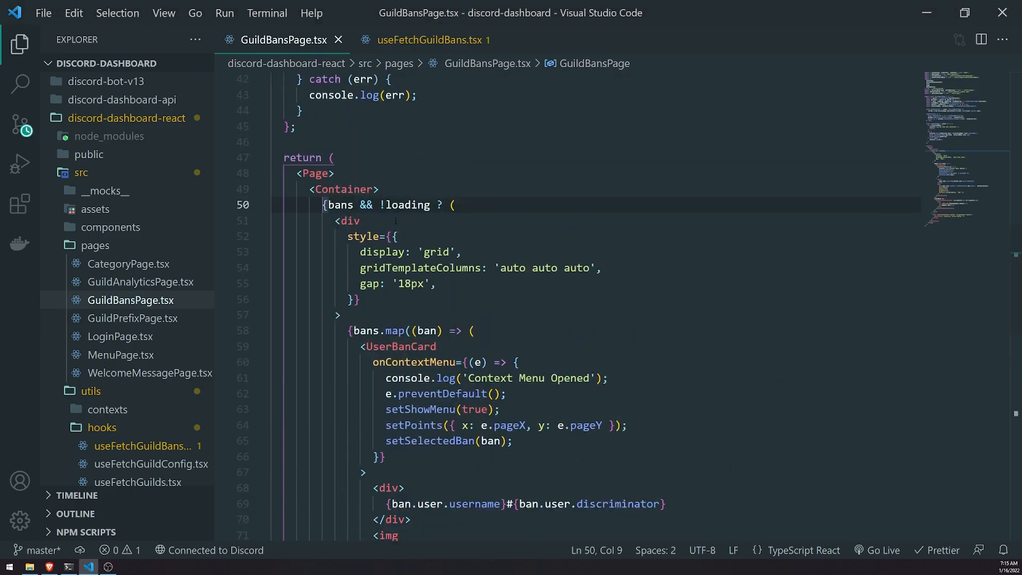
drag(326, 204, 375, 204)
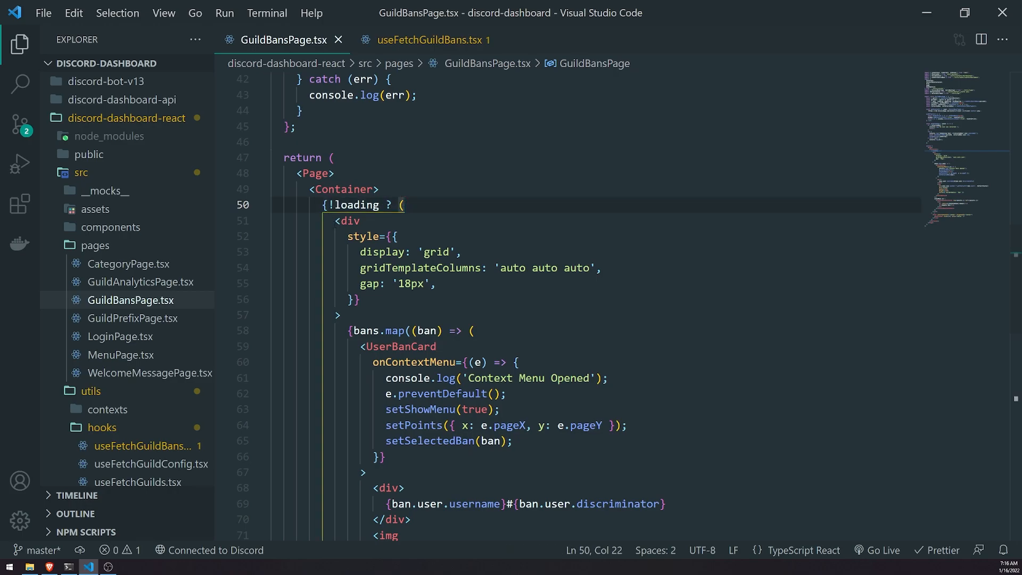
scroll(down, 3)
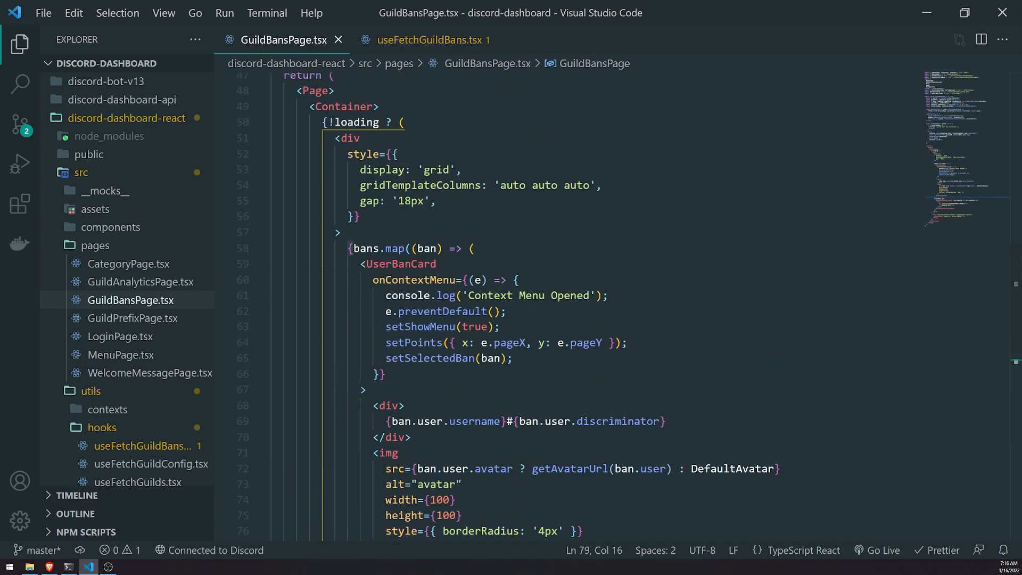
scroll(down, 3)
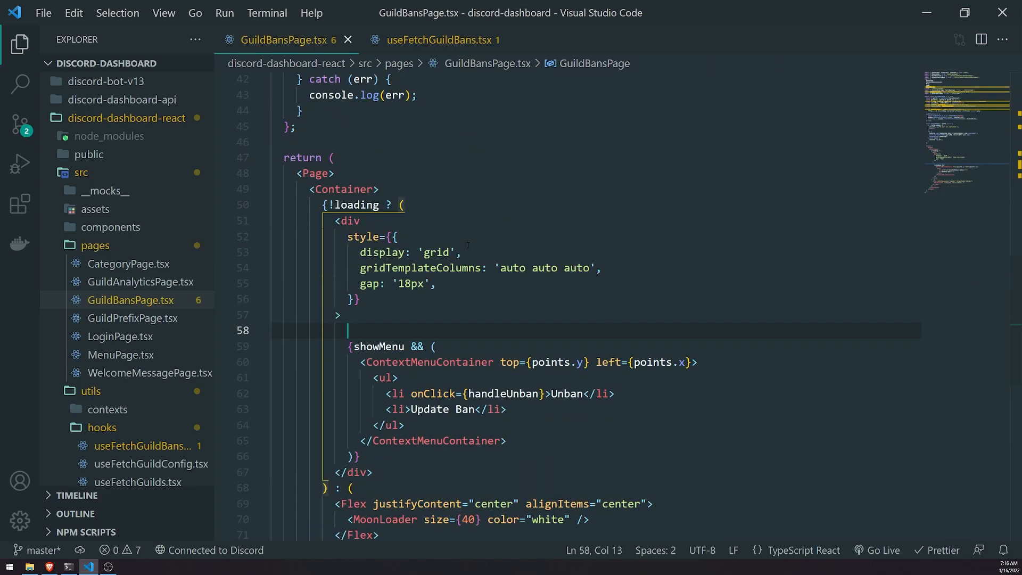
Wrap the ban cards in a bans.length ternary with a <div>No Bans</div> fallback and save
text(bans.length })
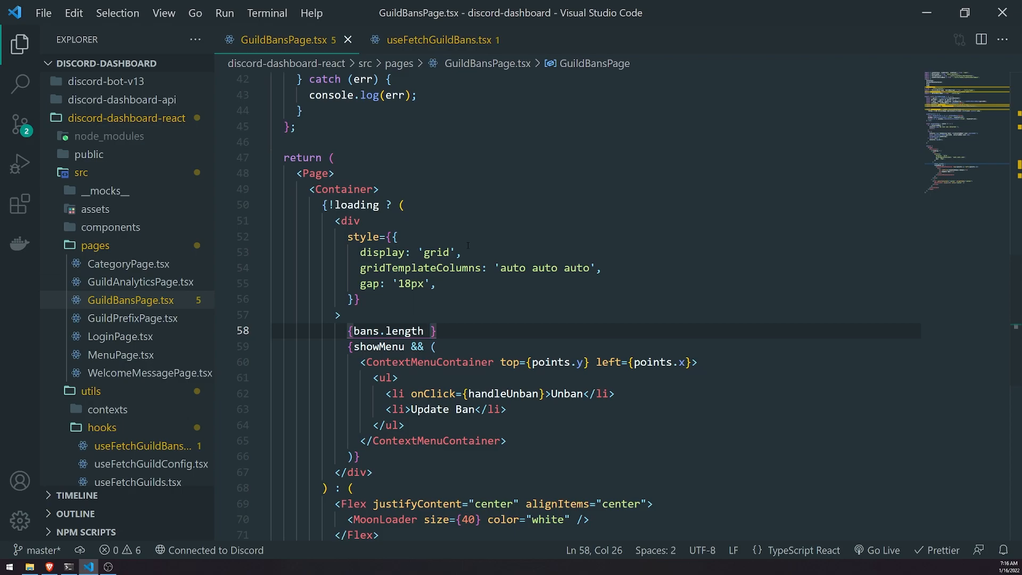
text(? bans.map((ban) => ()
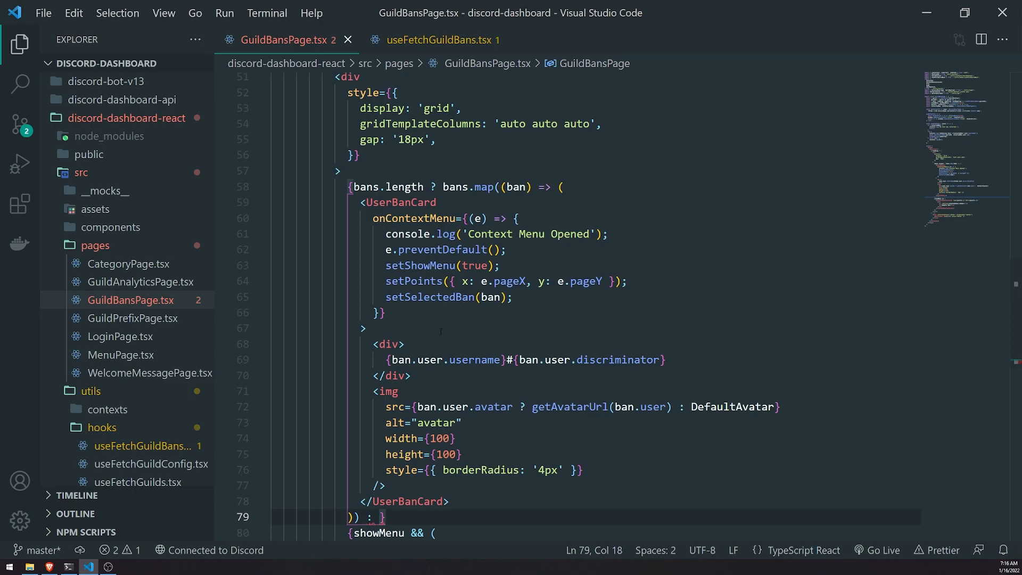
scroll(down, 3)
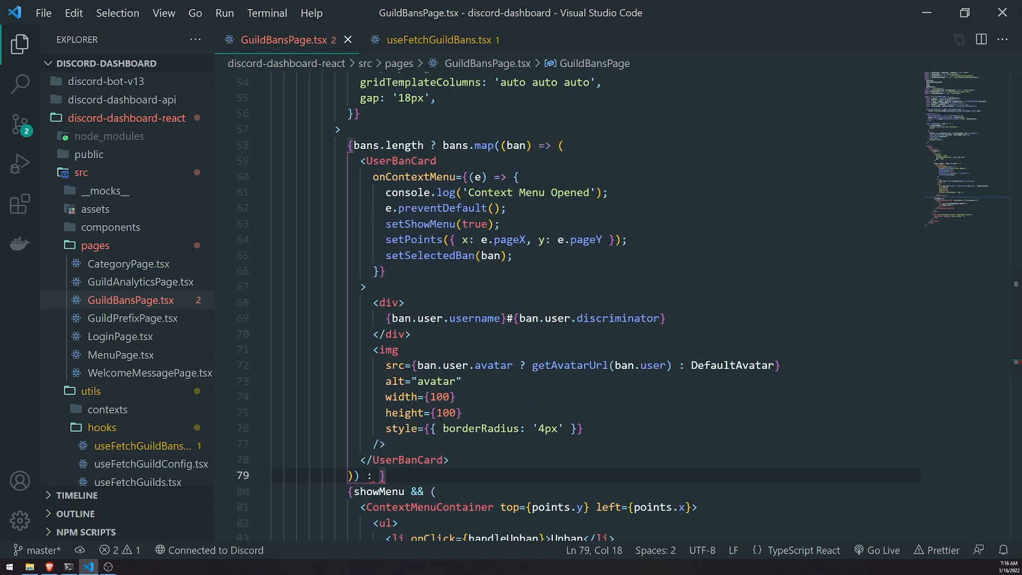
text(<div></d)
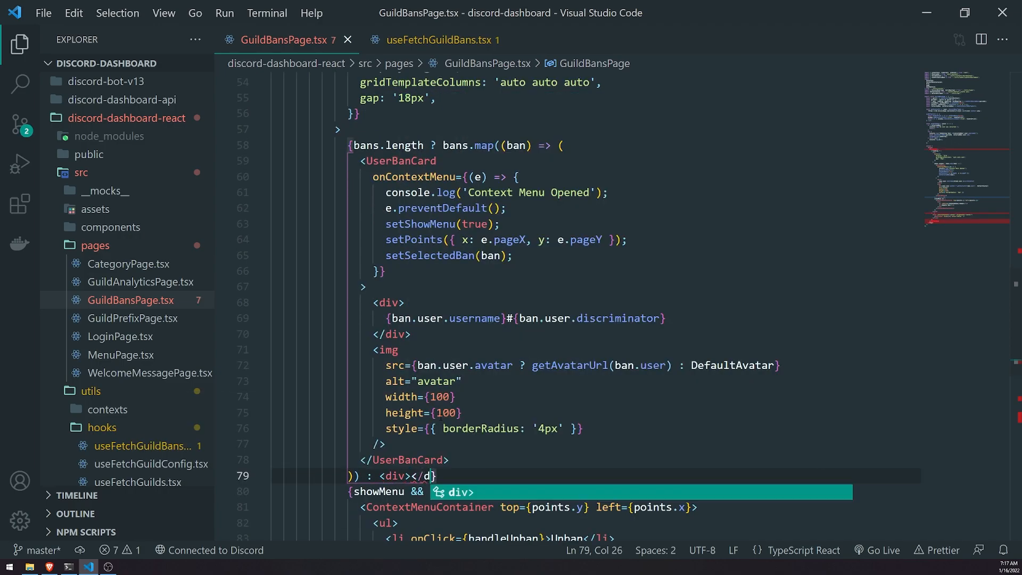
key(ctrl+s)
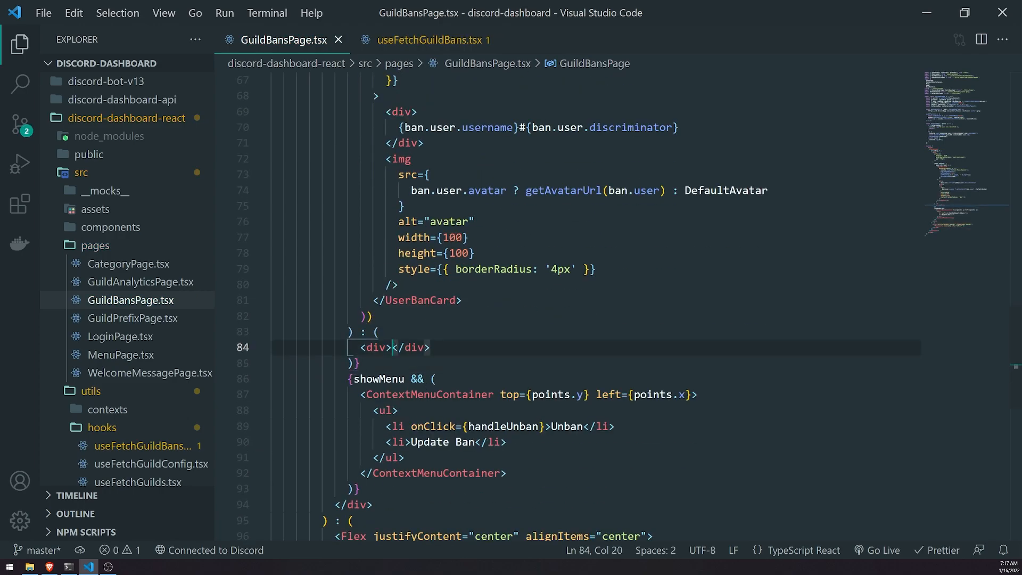
text(No Bans)
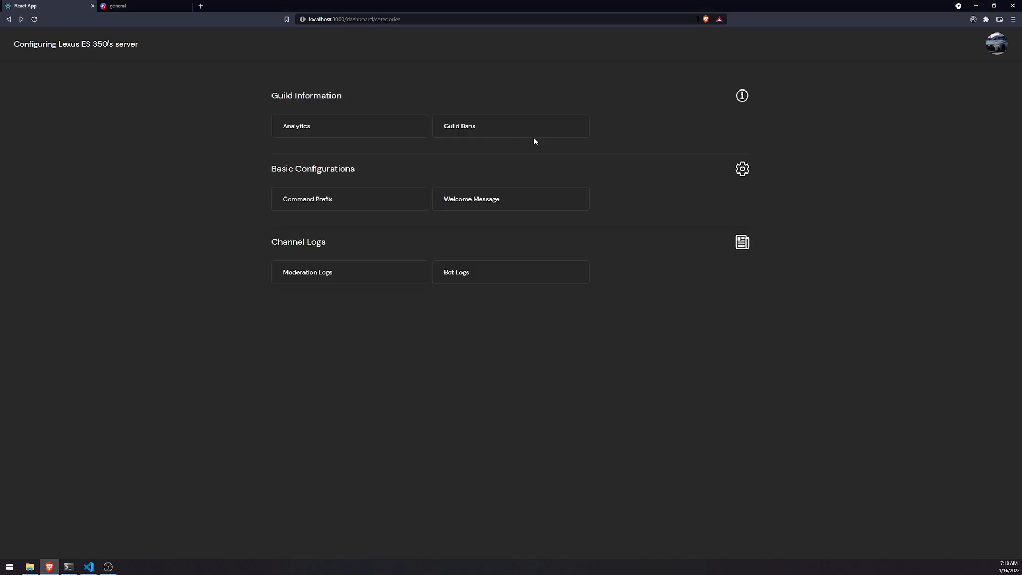
Confirm the Guild Bans page shows No Bans, then ban Vayne from the server in Discord
click(460, 126)
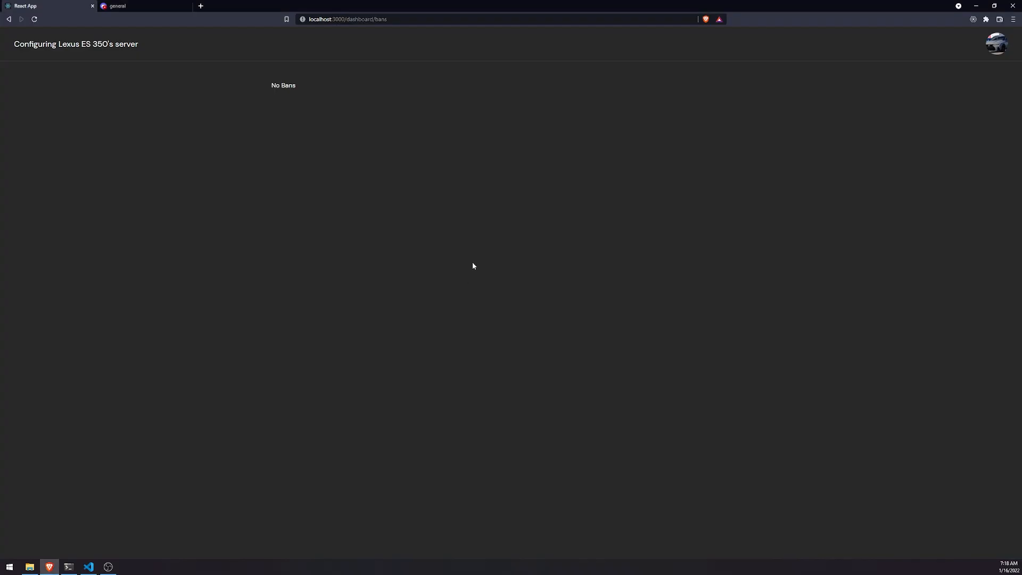
mouse_move(243, 185)
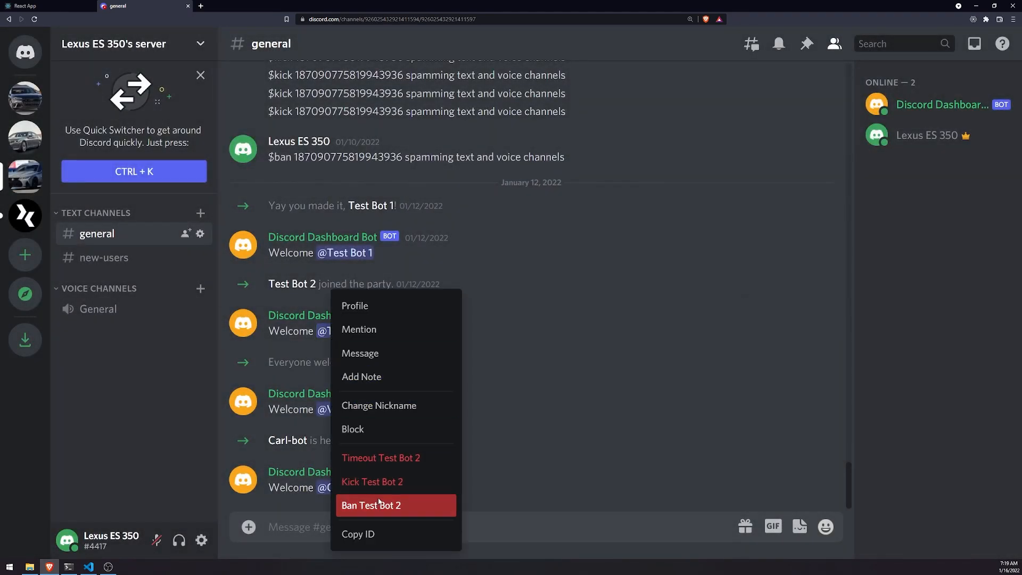
click(372, 504)
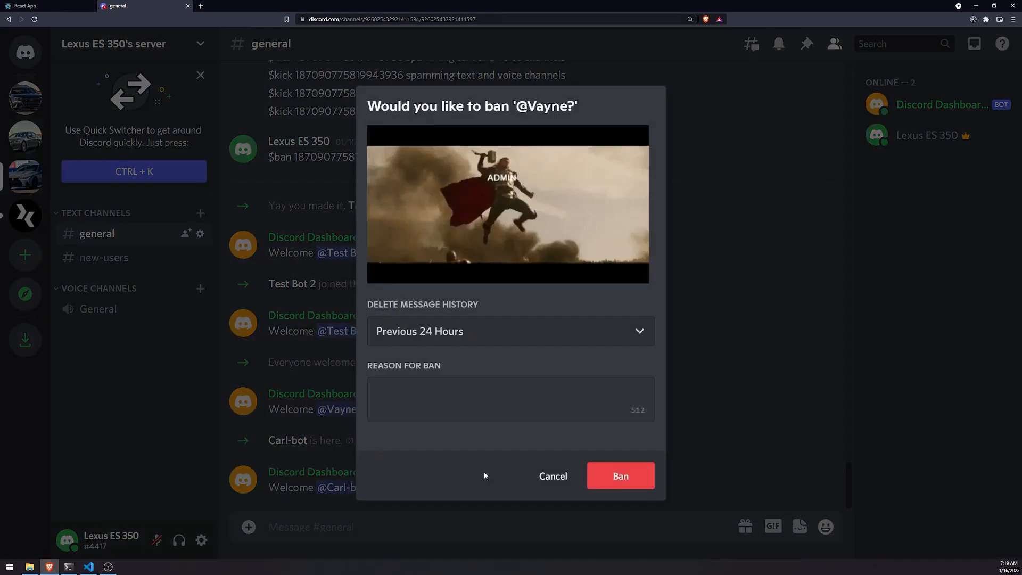
click(30, 5)
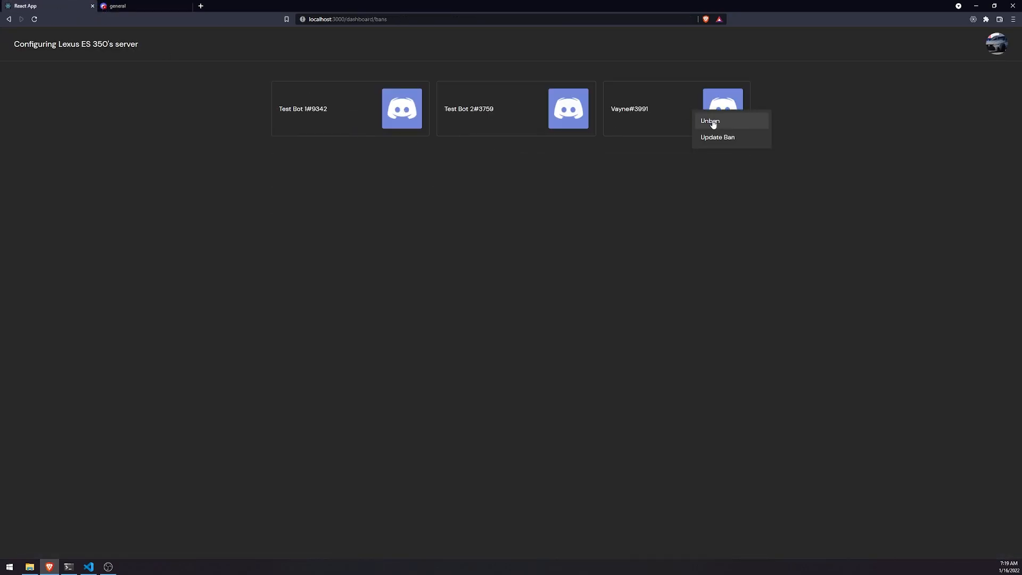
click(711, 120)
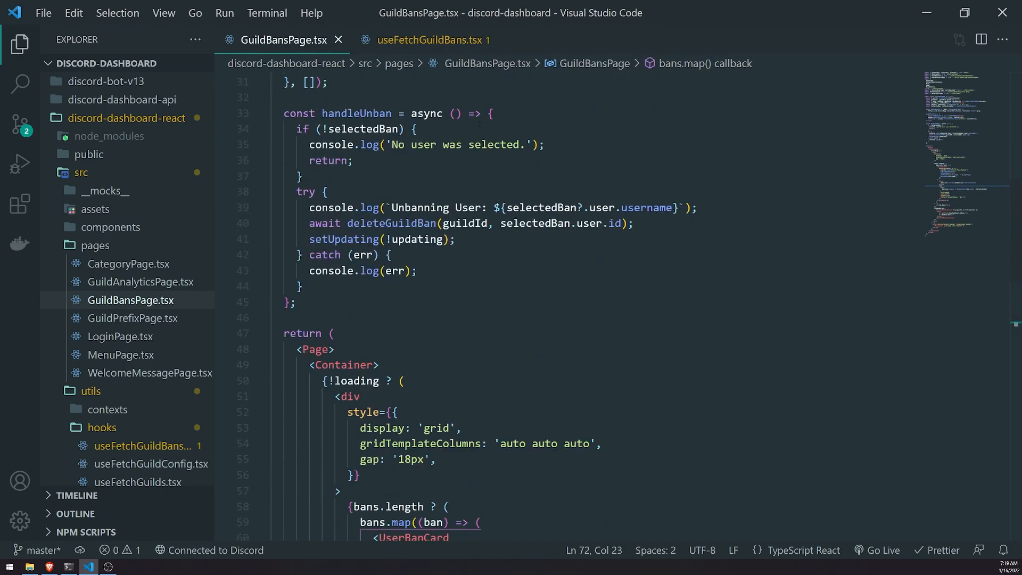
click(429, 41)
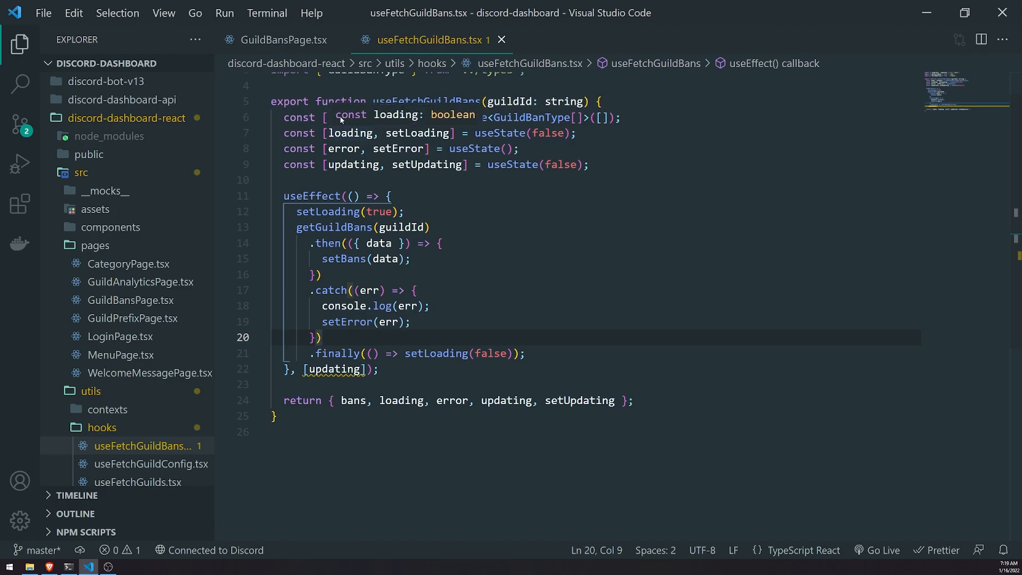
click(283, 40)
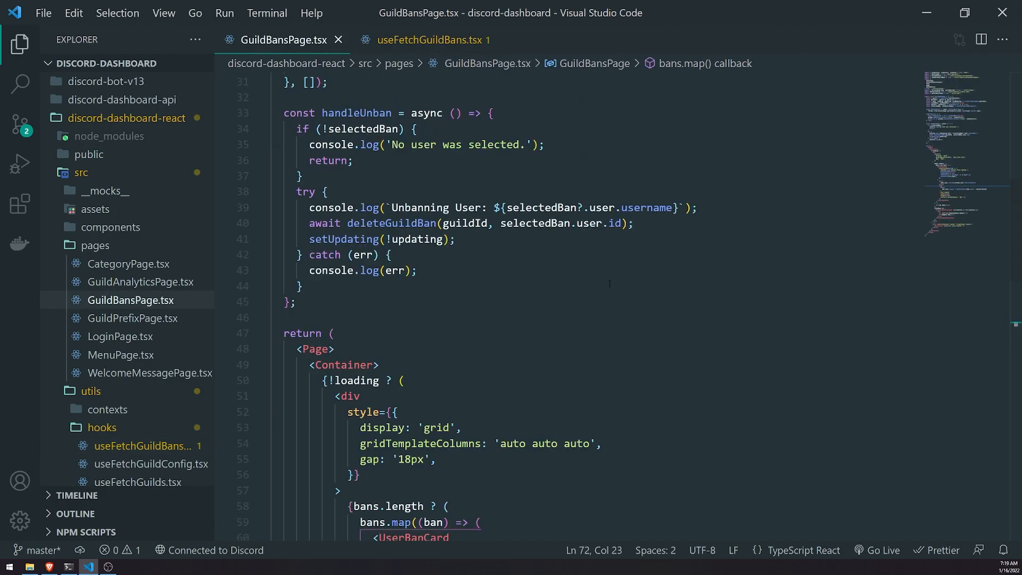
scroll(down, 3)
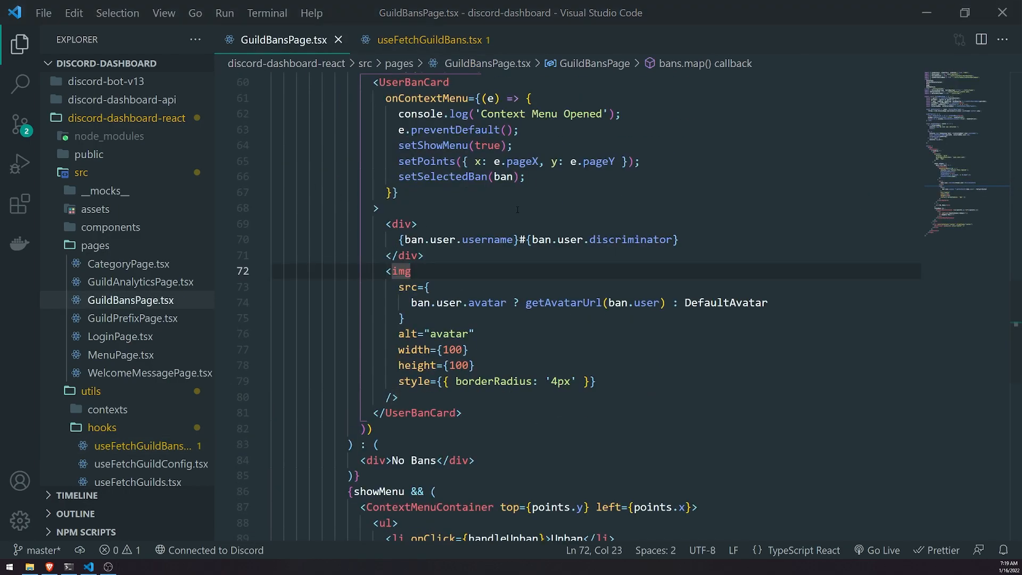